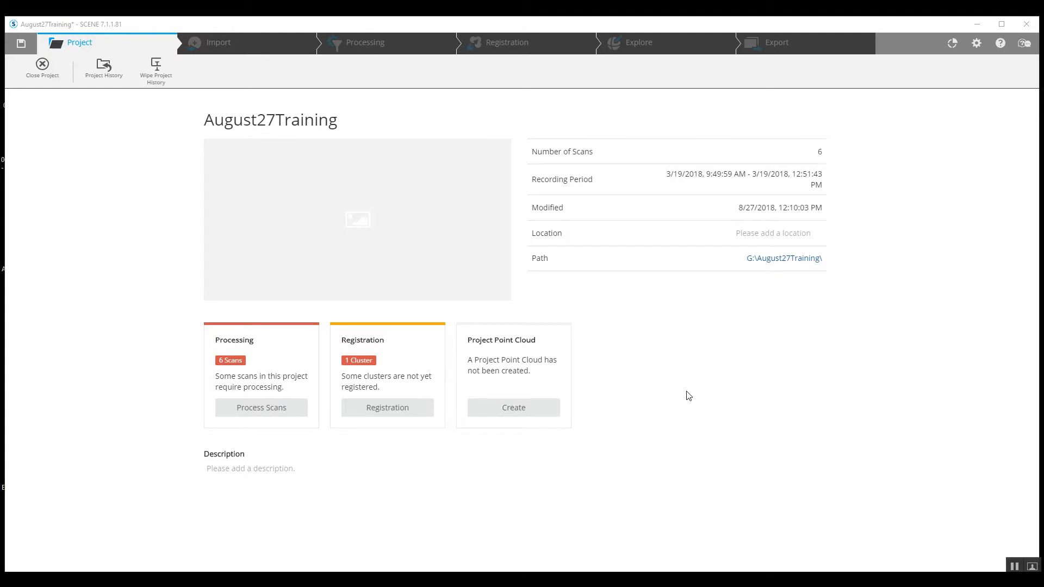
{"action": "mouse_move", "coordinate": [686, 395]}
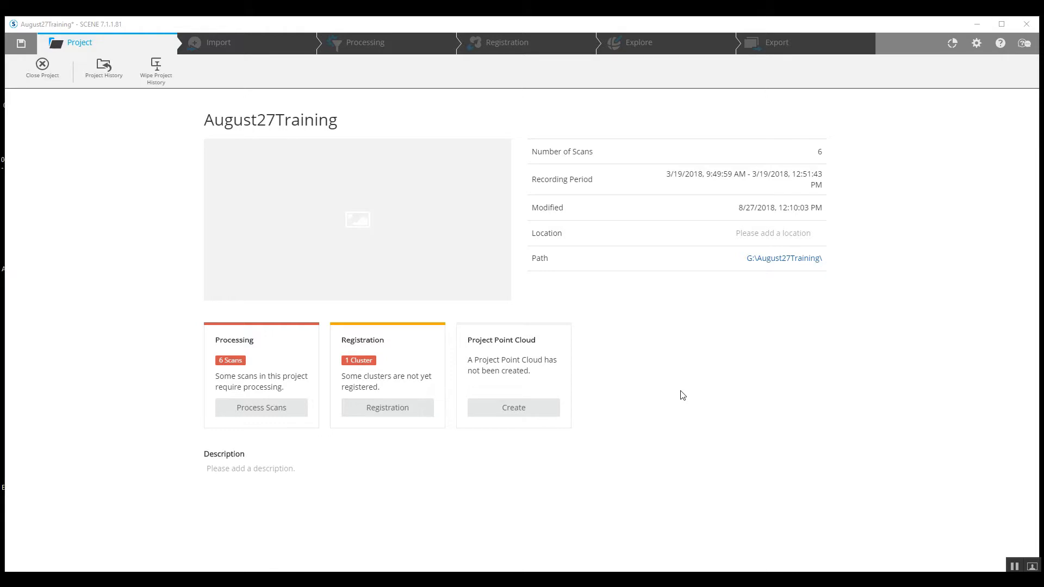
{"action": "mouse_move", "coordinate": [683, 400]}
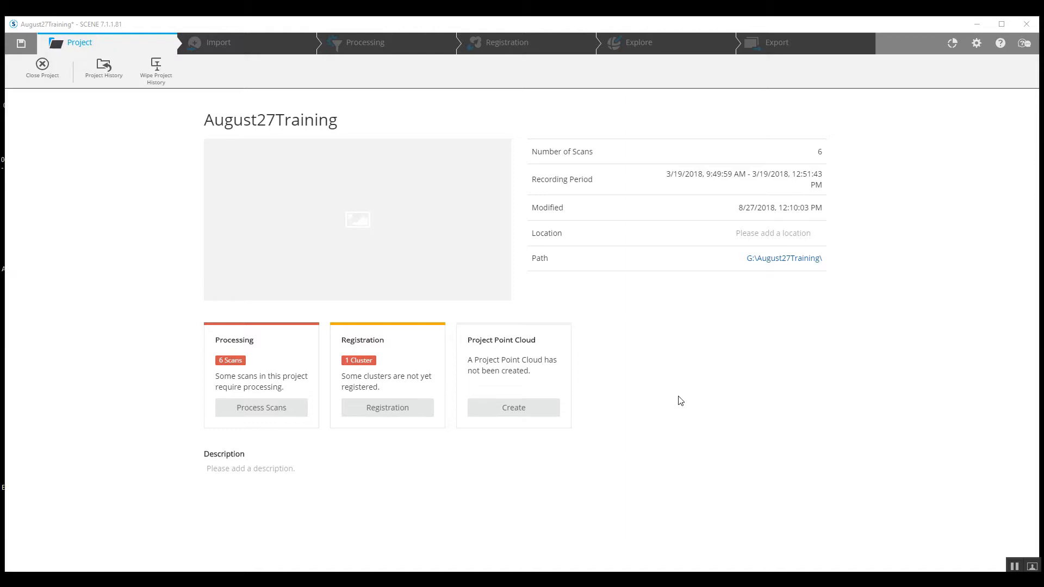
{"action": "mouse_move", "coordinate": [664, 345]}
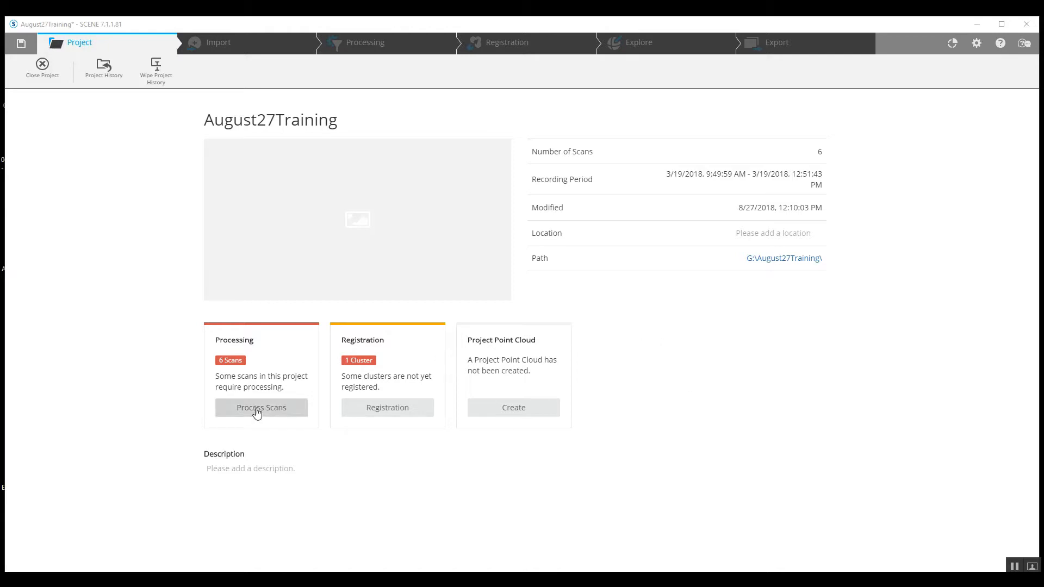
Start Process Scans and select the whole August27Training project with its six scans
{"action": "left_click", "coordinate": [261, 407]}
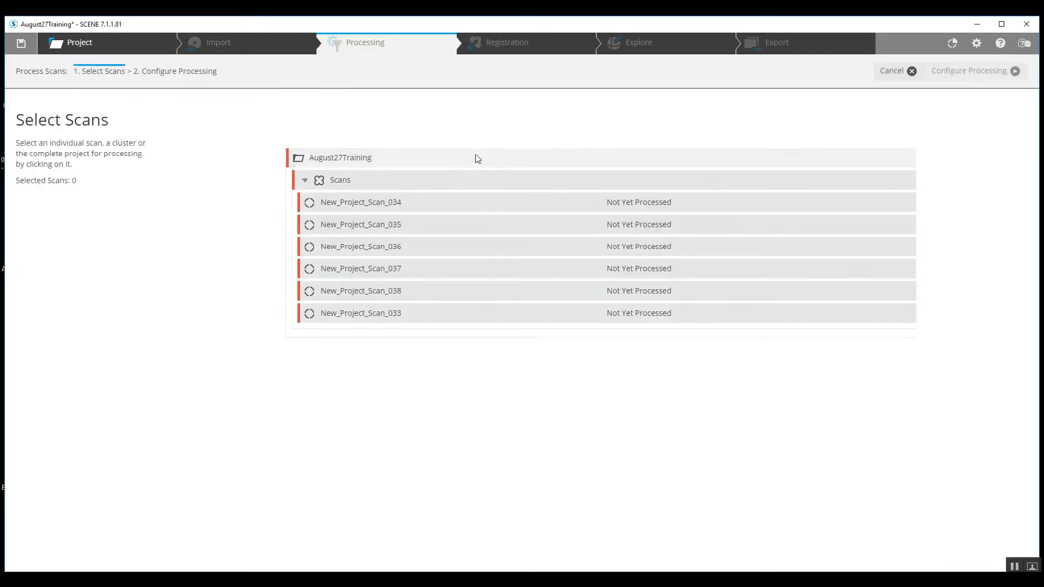
{"action": "left_click", "coordinate": [340, 157]}
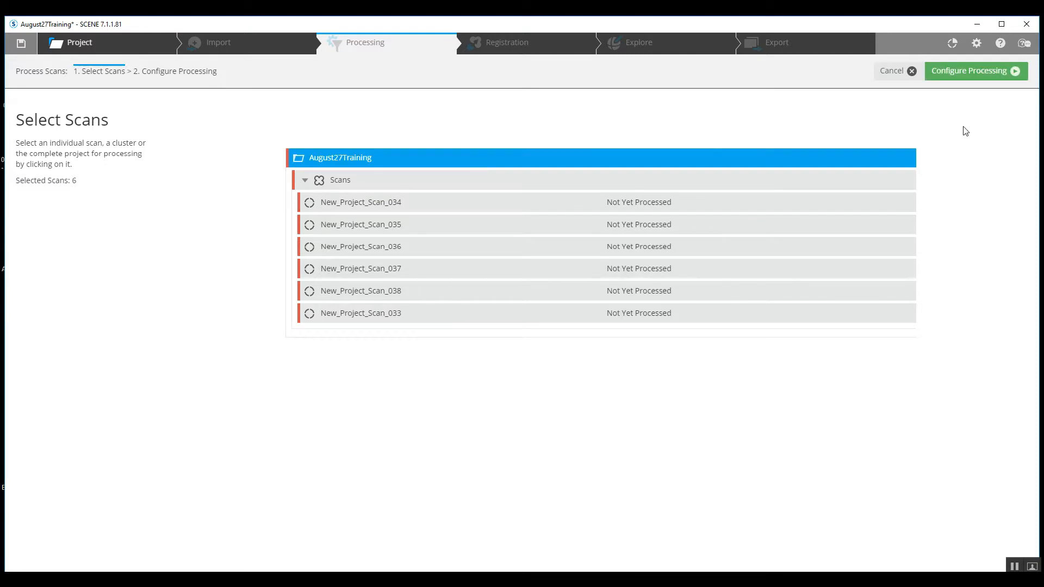
{"action": "mouse_move", "coordinate": [971, 80]}
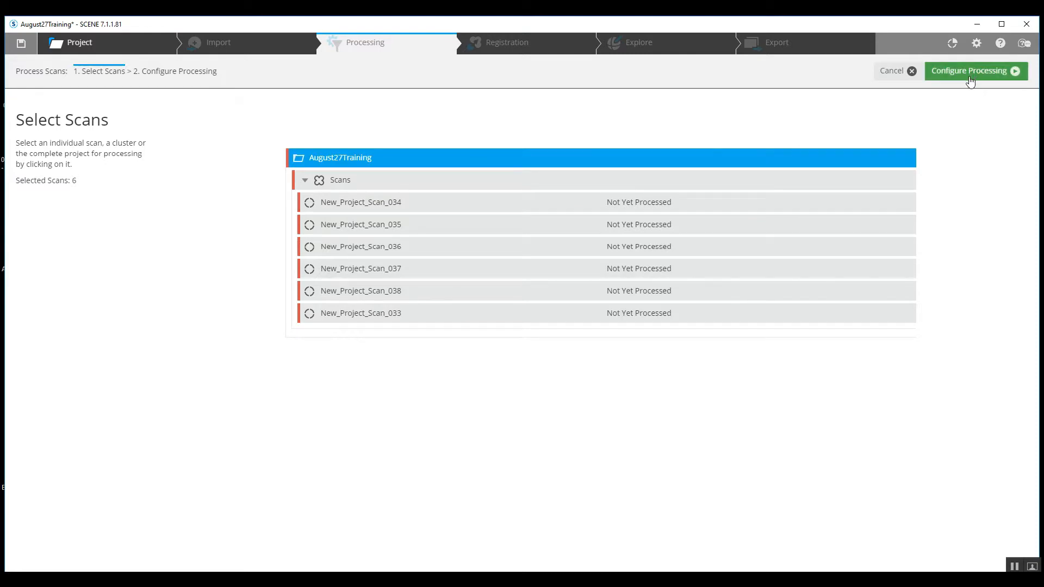
Turn off Create Scan Point Clouds and enable automatic registration using Top View and Cloud to Cloud
{"action": "left_click", "coordinate": [970, 71]}
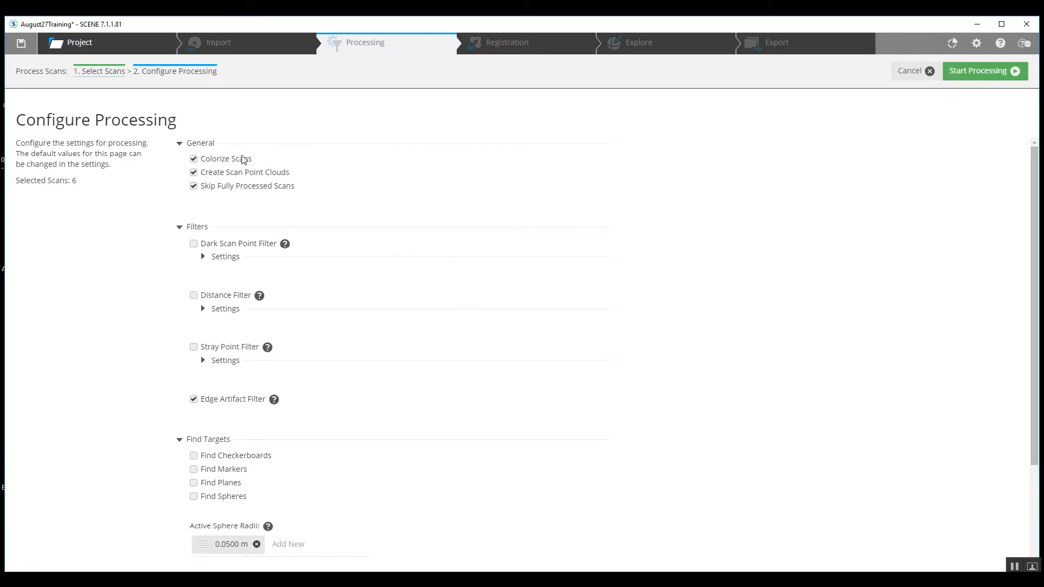
{"action": "mouse_move", "coordinate": [229, 164]}
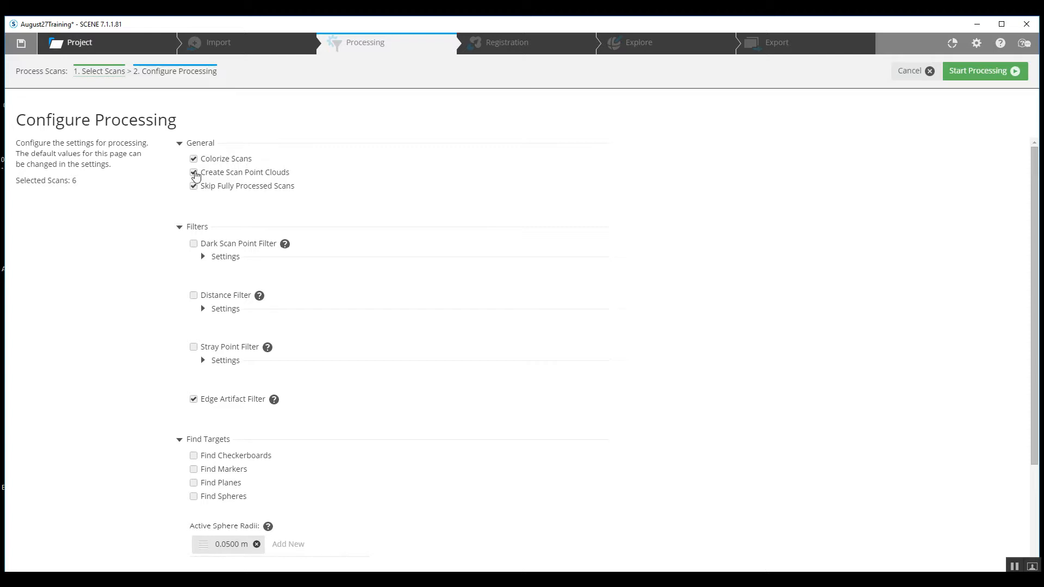
{"action": "left_click", "coordinate": [194, 171]}
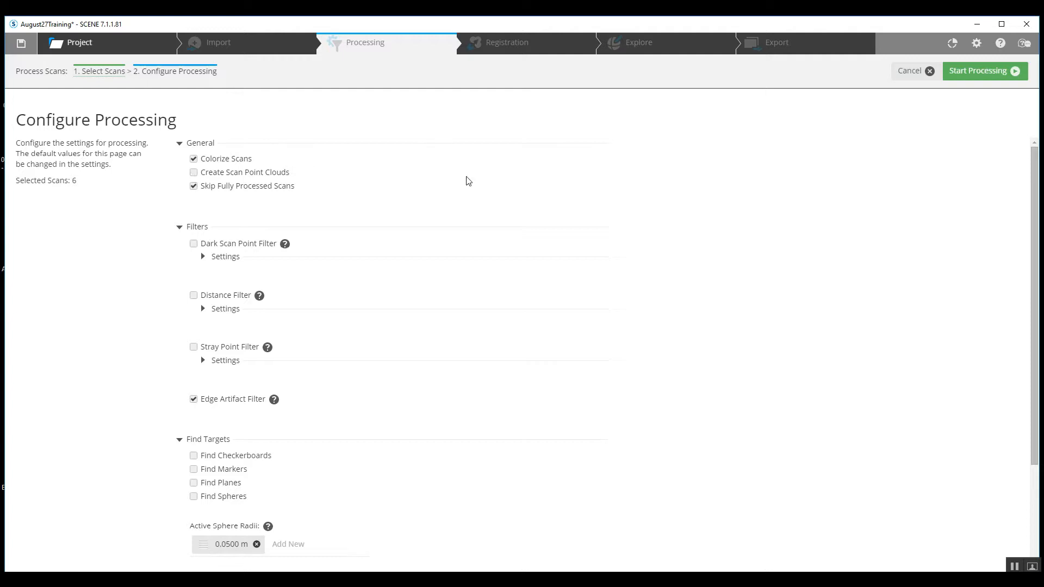
{"action": "scroll", "scroll_direction": "down", "scroll_amount": 3}
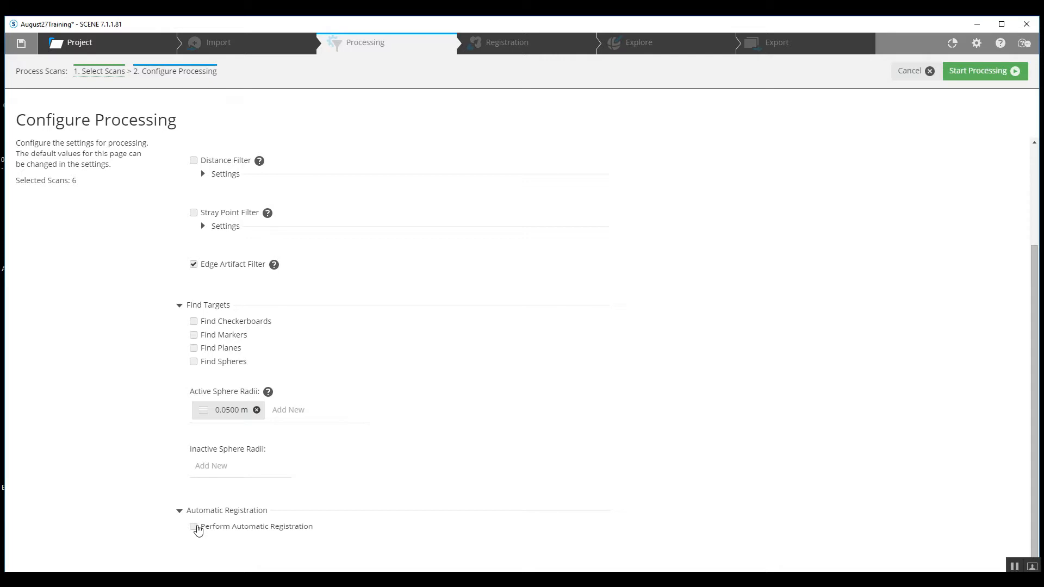
{"action": "left_click", "coordinate": [194, 526]}
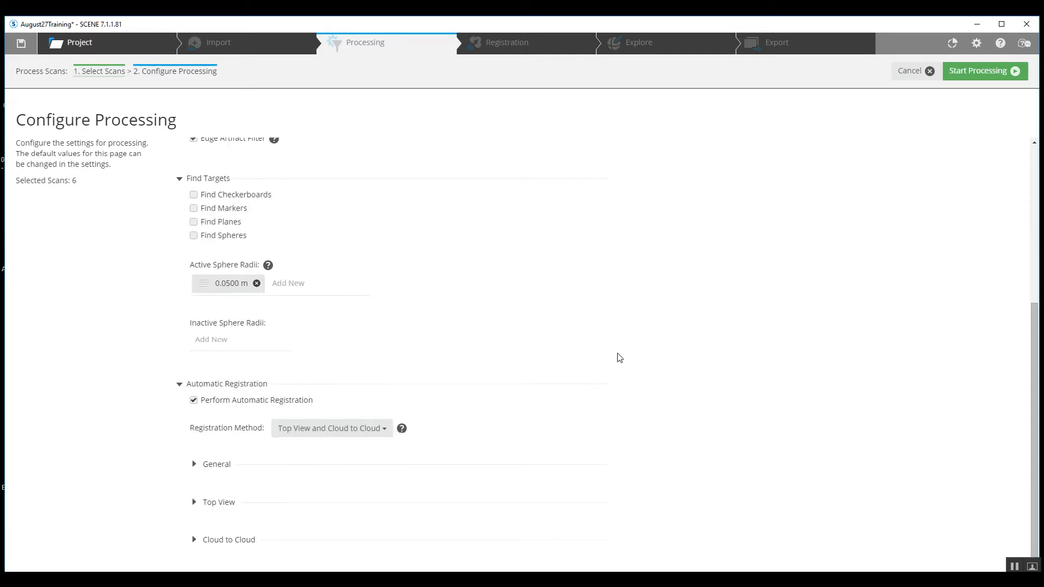
{"action": "mouse_move", "coordinate": [296, 432]}
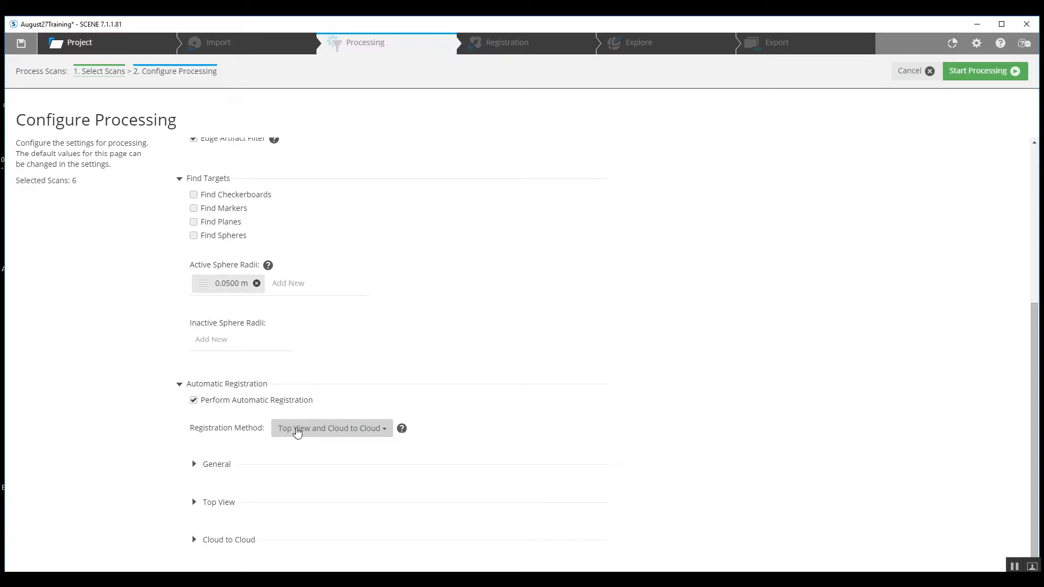
{"action": "left_click", "coordinate": [330, 429]}
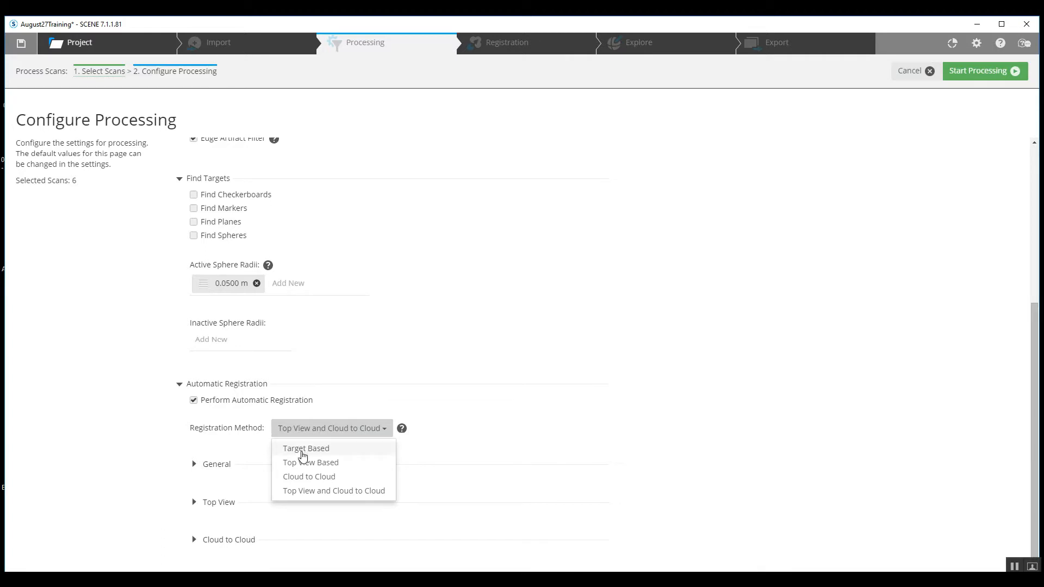
{"action": "left_click", "coordinate": [61, 303]}
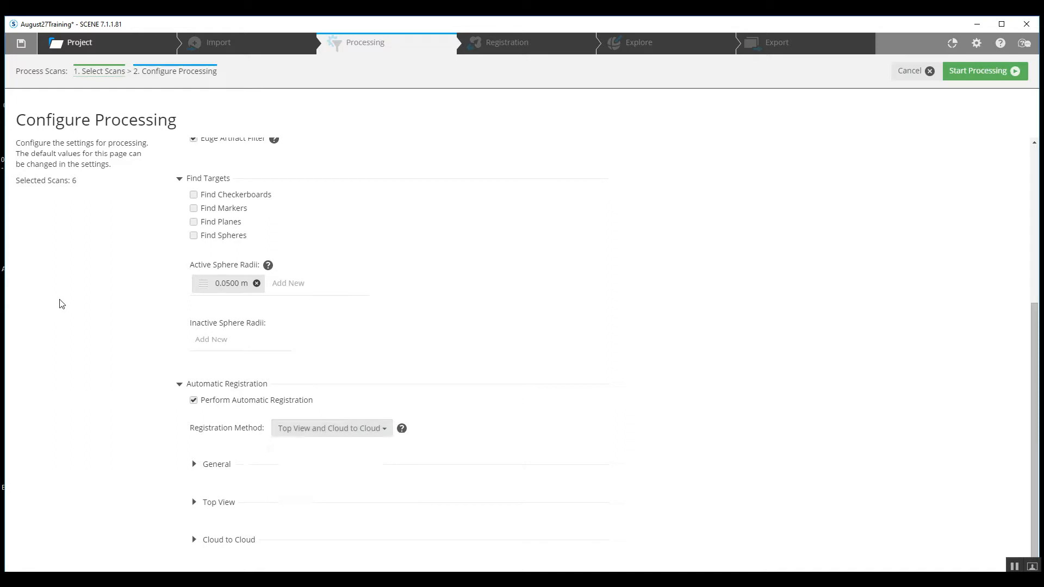
{"action": "mouse_move", "coordinate": [906, 209]}
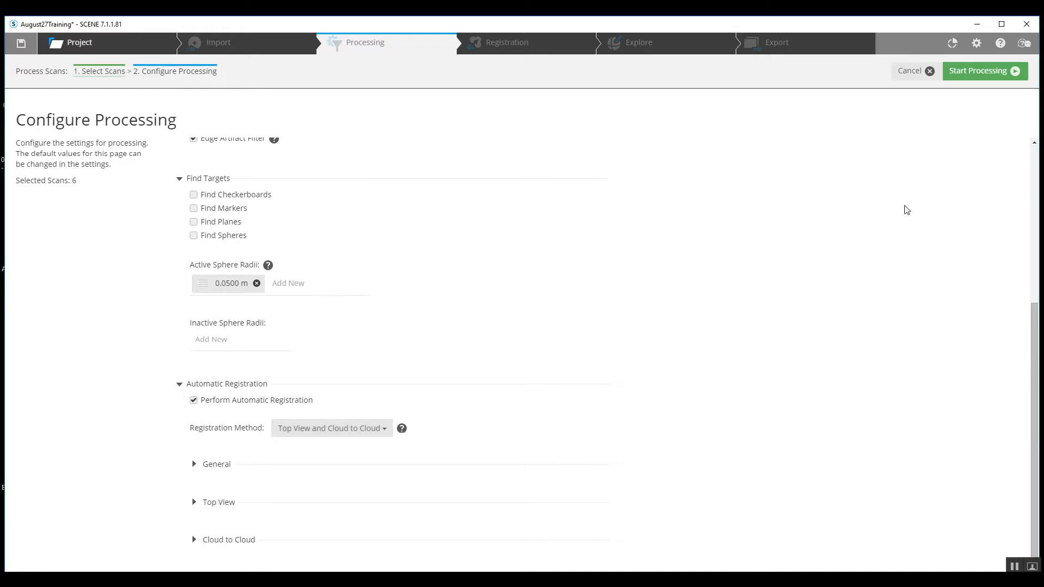
{"action": "mouse_move", "coordinate": [972, 78]}
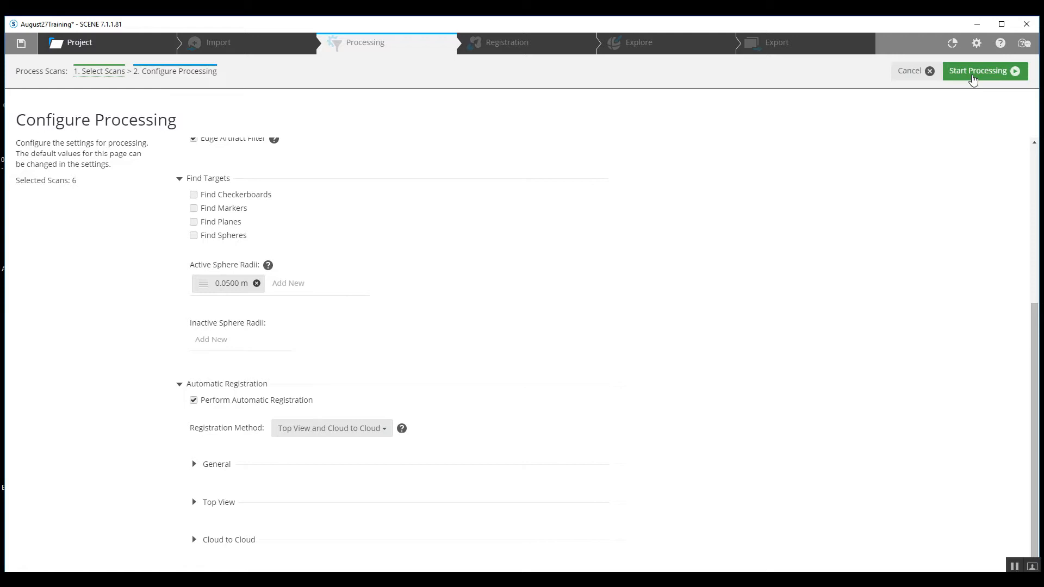
Run processing, review the Scan Point Tensions statistics in ScanManager, and confirm with OK
{"action": "left_click", "coordinate": [976, 70]}
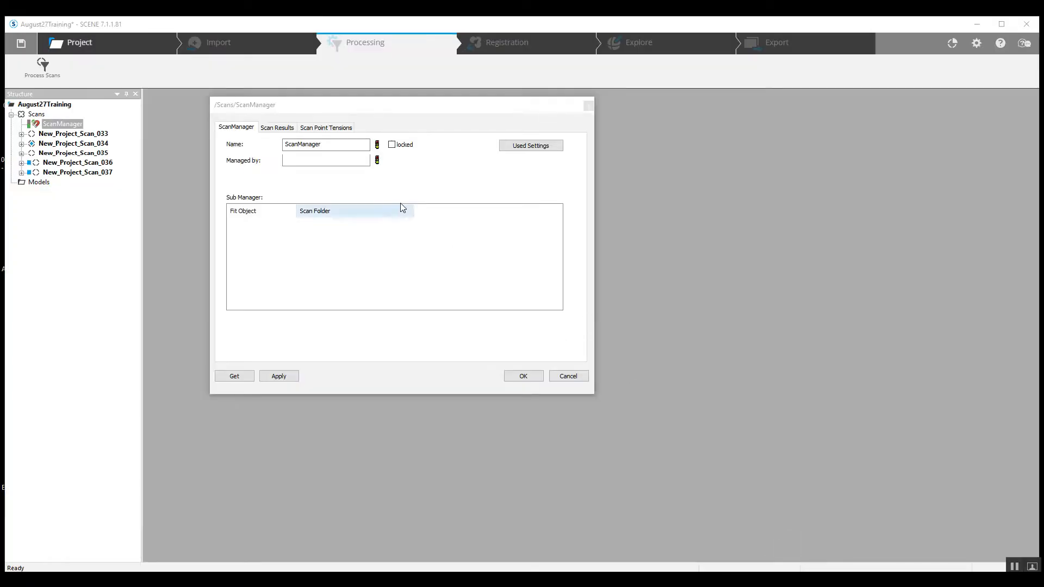
{"action": "left_click", "coordinate": [325, 127]}
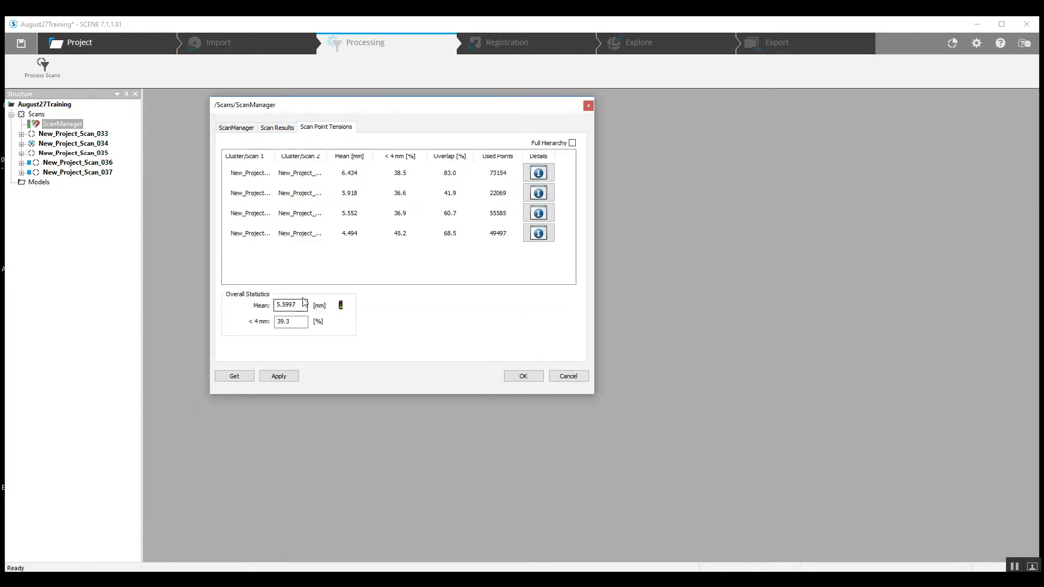
{"action": "mouse_move", "coordinate": [371, 319]}
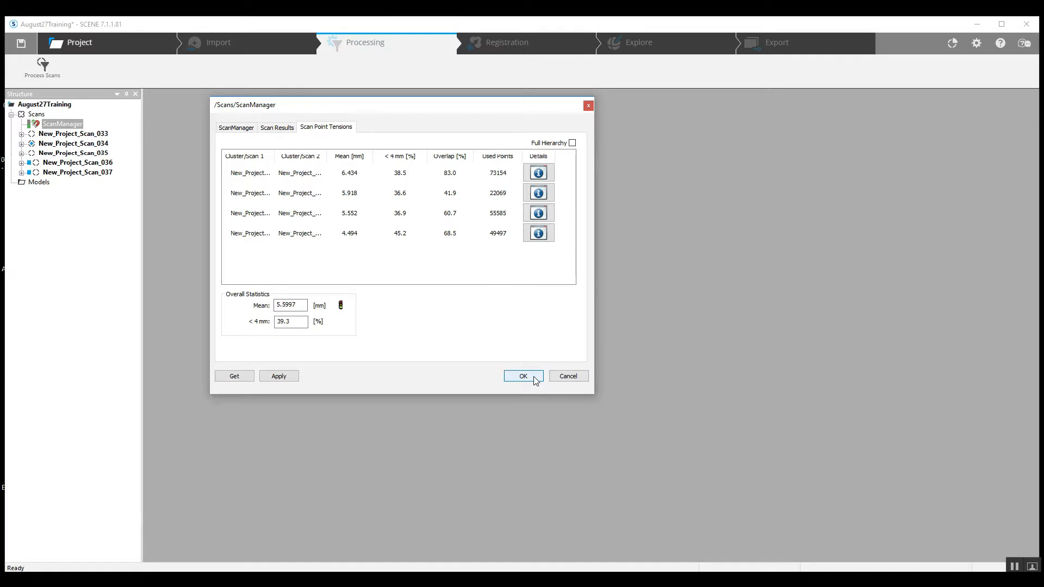
{"action": "left_click", "coordinate": [523, 375]}
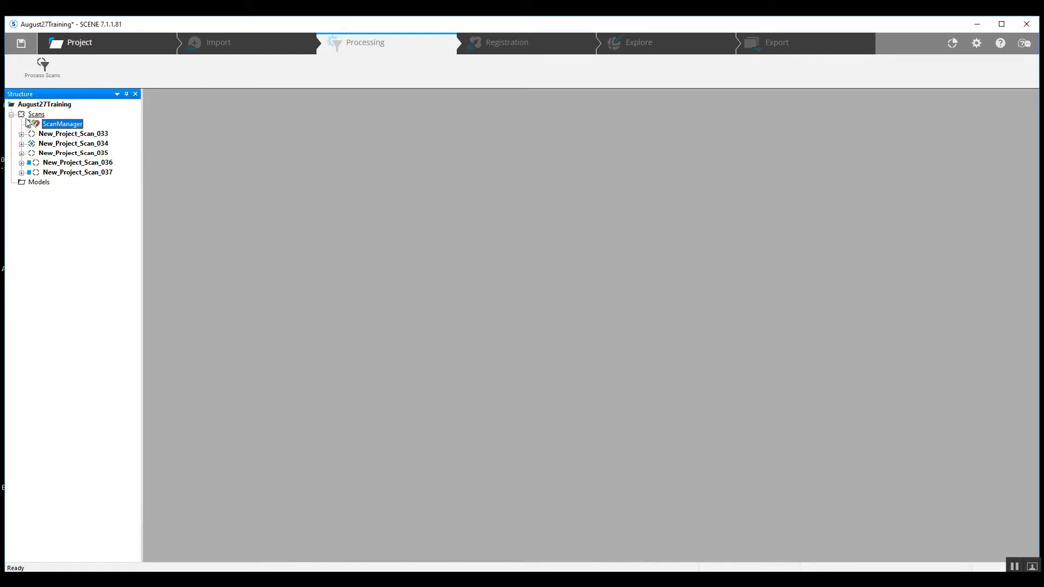
Load all scans from the Scans folder and show them in a Correspondence View
{"action": "right_click", "coordinate": [36, 114]}
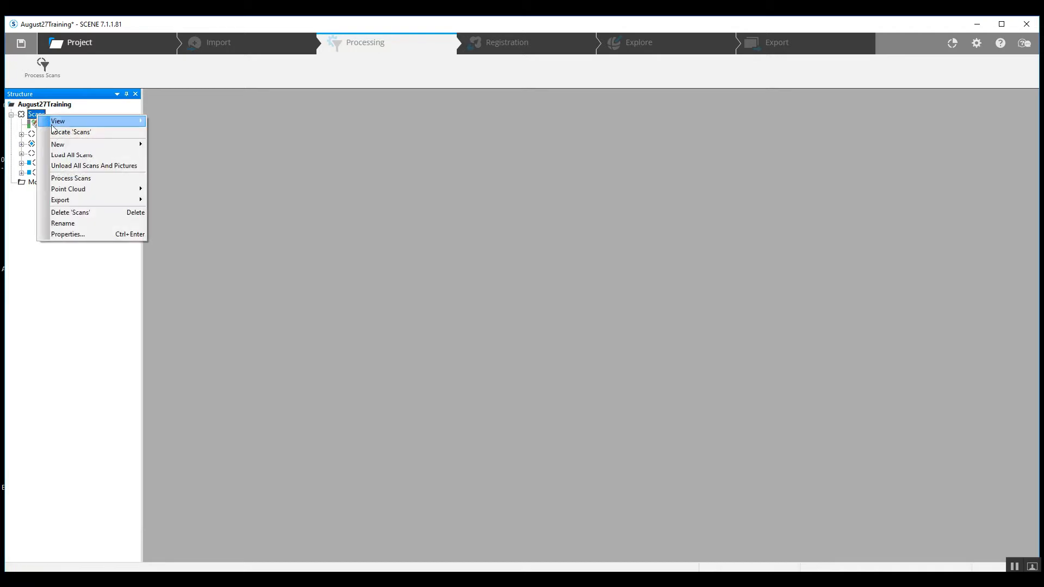
{"action": "left_click", "coordinate": [72, 155]}
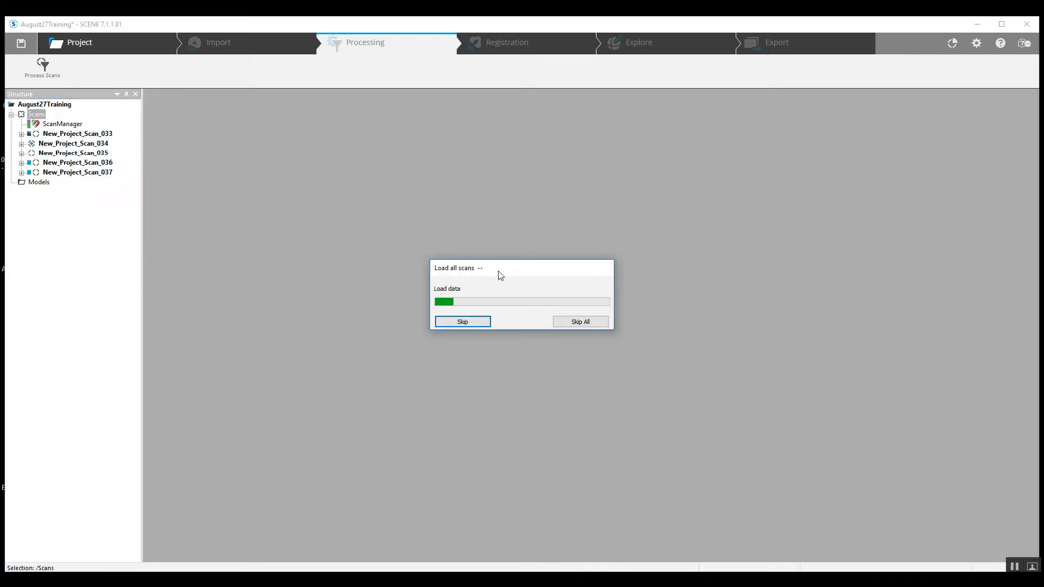
{"action": "right_click", "coordinate": [36, 114]}
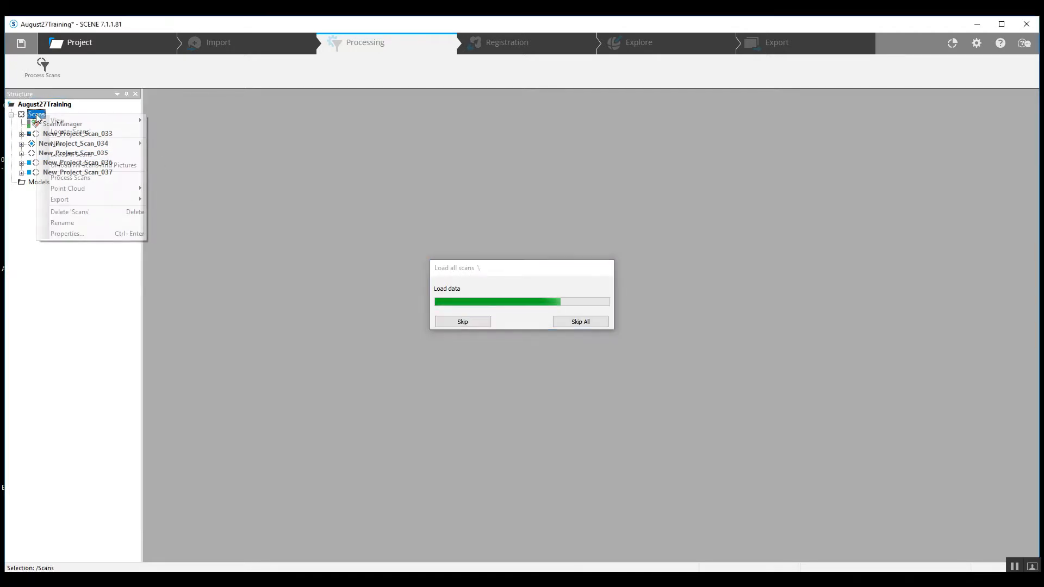
{"action": "mouse_move", "coordinate": [58, 119]}
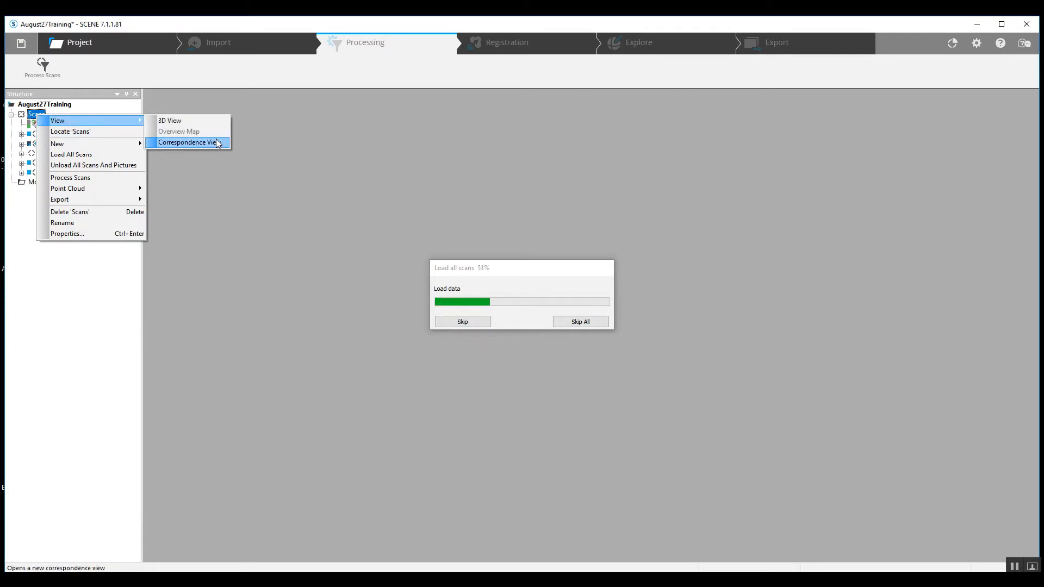
{"action": "left_click", "coordinate": [188, 142]}
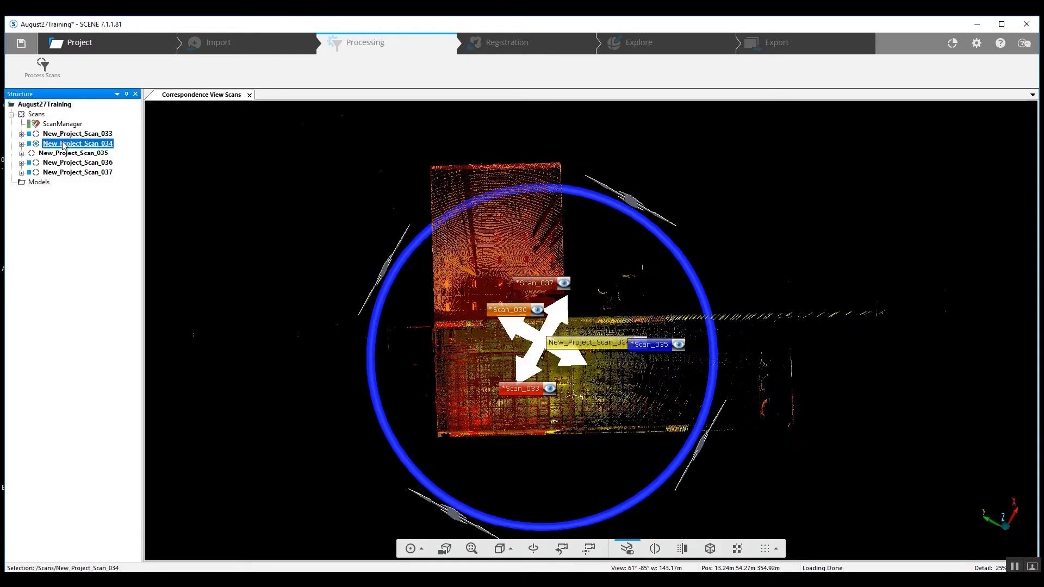
Hide scans 034–037 and leave only New_Project_Scan_033 visible in the correspondence view
{"action": "right_click", "coordinate": [77, 152]}
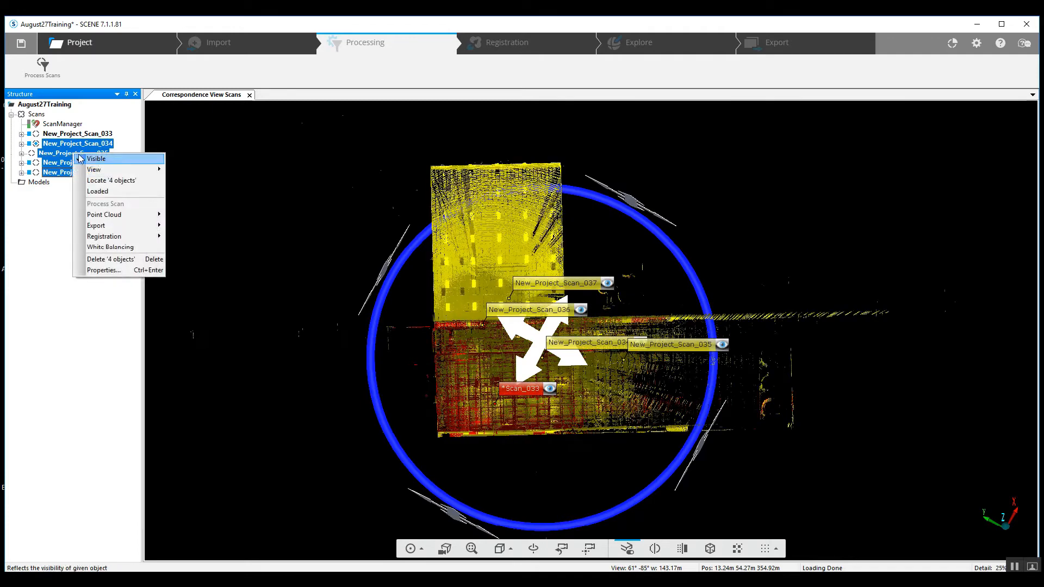
{"action": "mouse_move", "coordinate": [110, 246]}
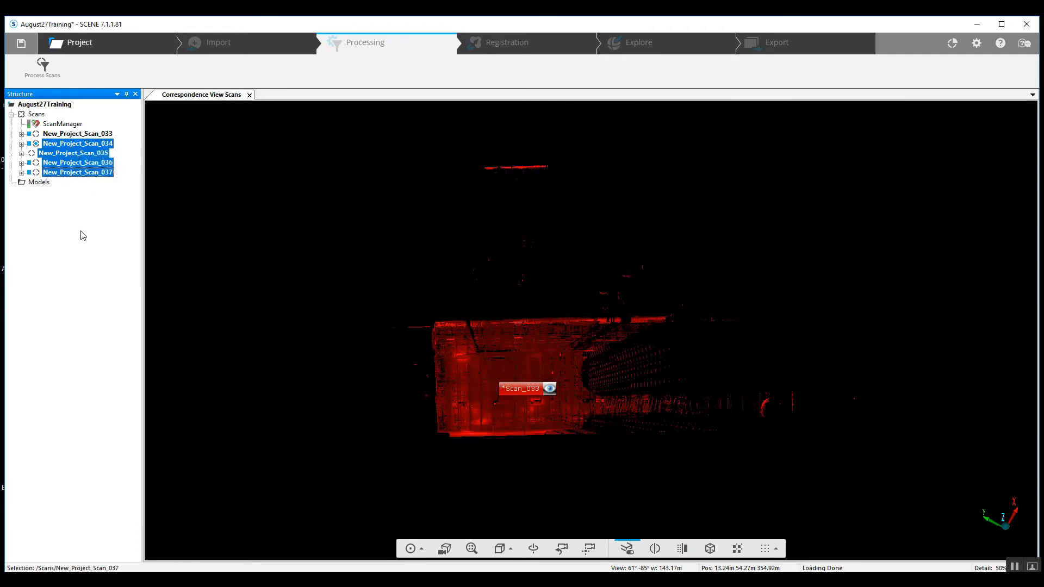
{"action": "right_click", "coordinate": [75, 152]}
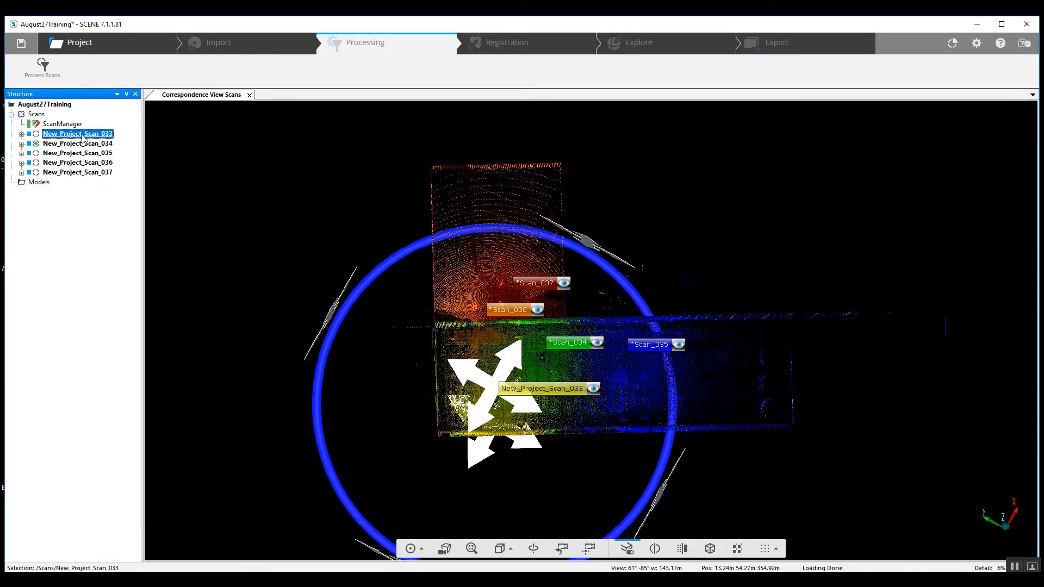
{"action": "right_click", "coordinate": [76, 144]}
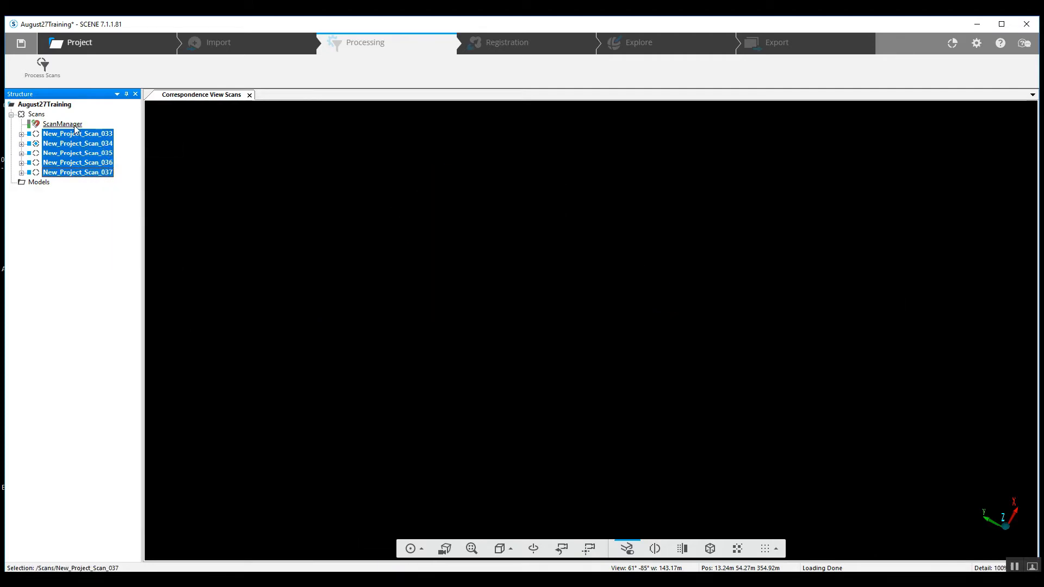
{"action": "left_click", "coordinate": [77, 132]}
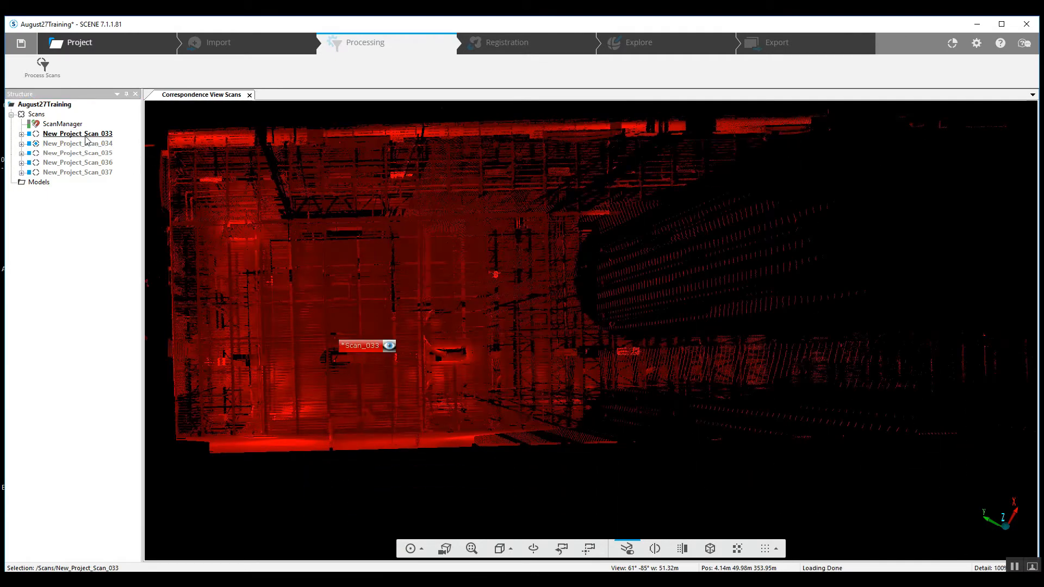
{"action": "right_click", "coordinate": [77, 133]}
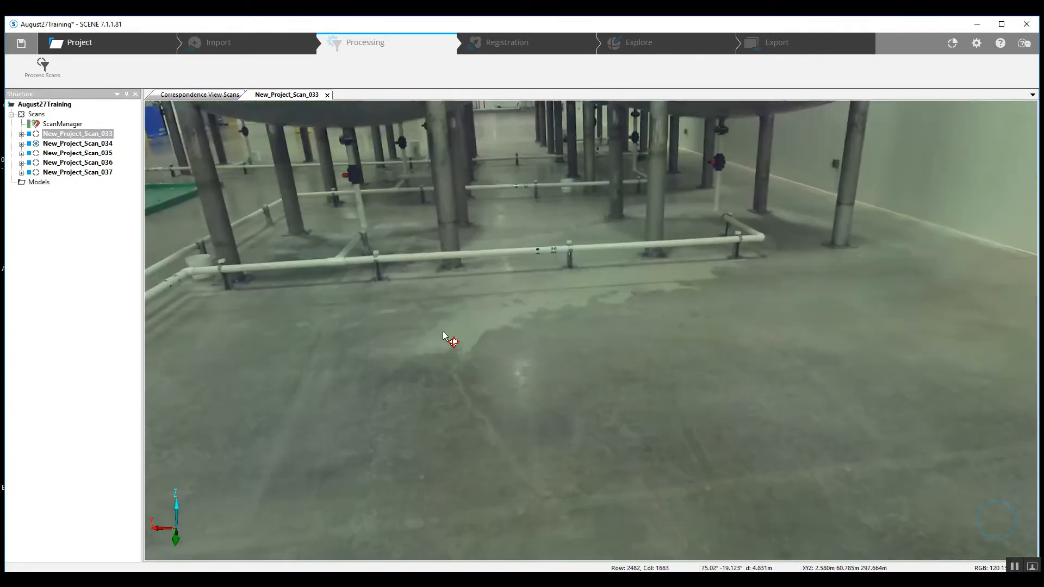
Look around scan 033's quick view at the doors, platforms and steel tanks, then return to the correspondence view
{"action": "left_click_drag", "start_coordinate": [453, 339], "coordinate": [878, 383]}
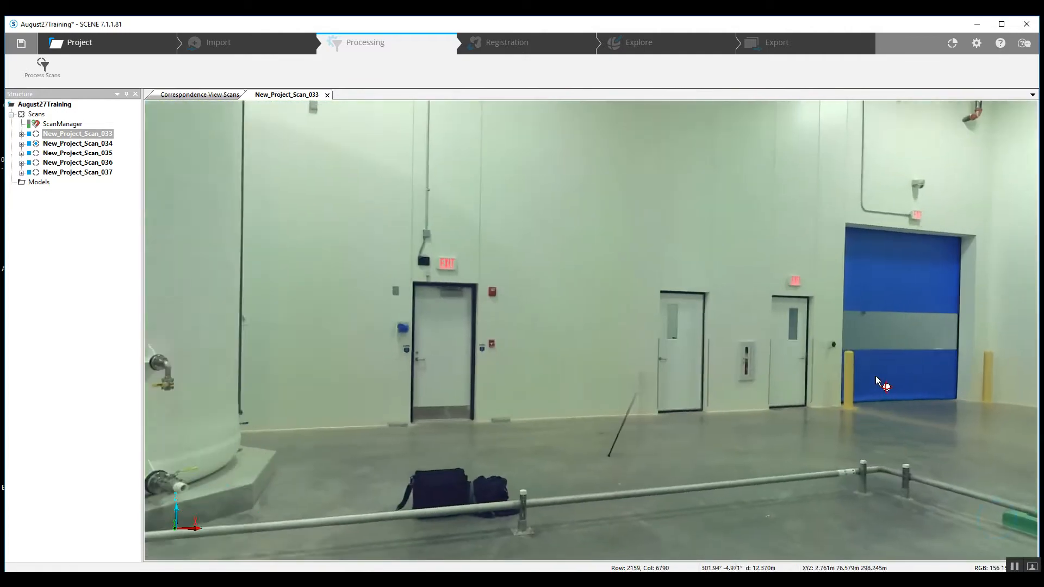
{"action": "left_click_drag", "start_coordinate": [877, 380], "coordinate": [725, 300]}
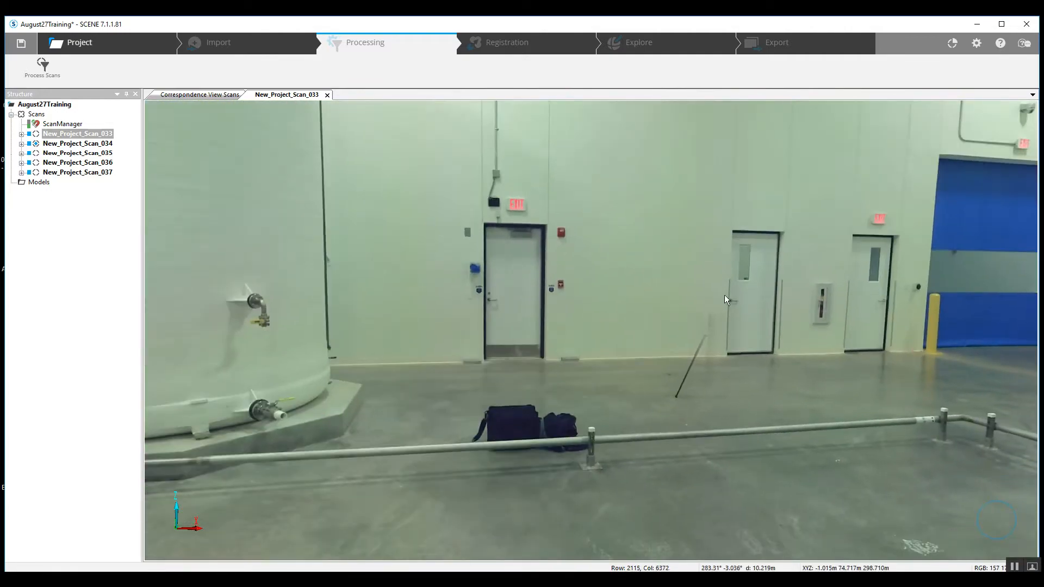
{"action": "left_click_drag", "start_coordinate": [726, 300], "coordinate": [496, 339]}
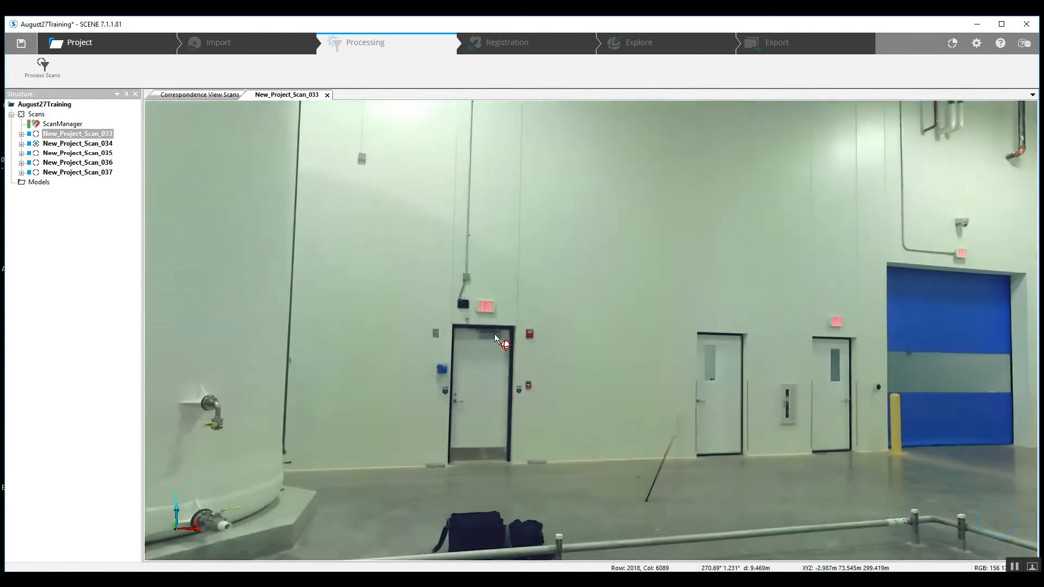
{"action": "left_click_drag", "start_coordinate": [496, 339], "coordinate": [426, 317]}
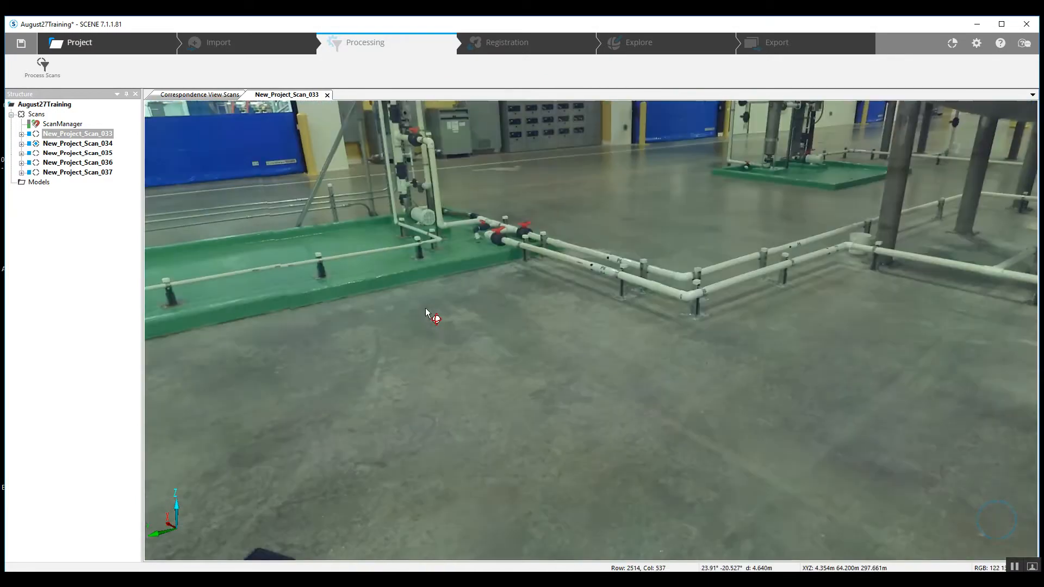
{"action": "left_click_drag", "start_coordinate": [426, 313], "coordinate": [582, 406]}
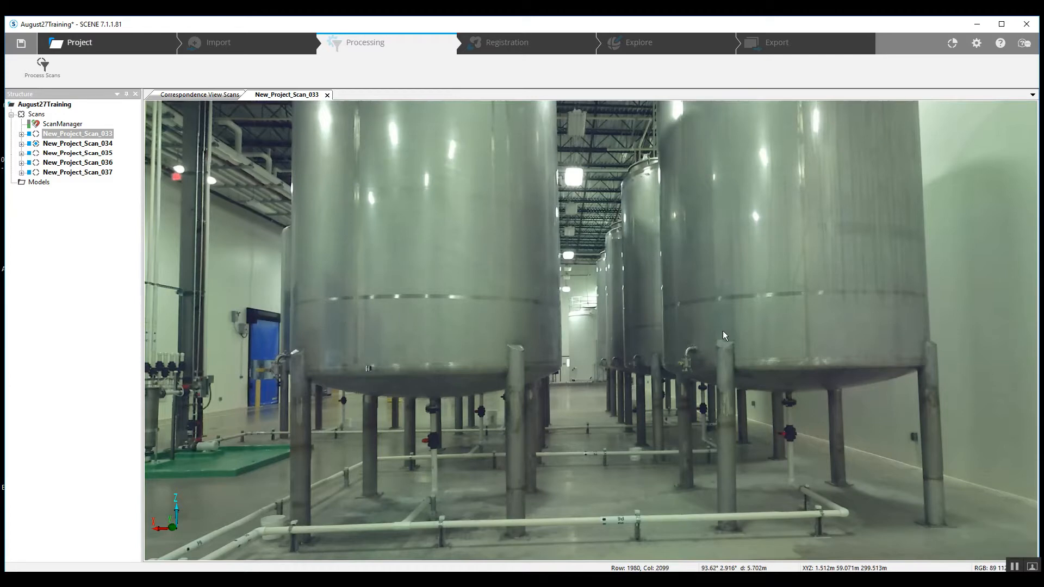
{"action": "mouse_move", "coordinate": [746, 333]}
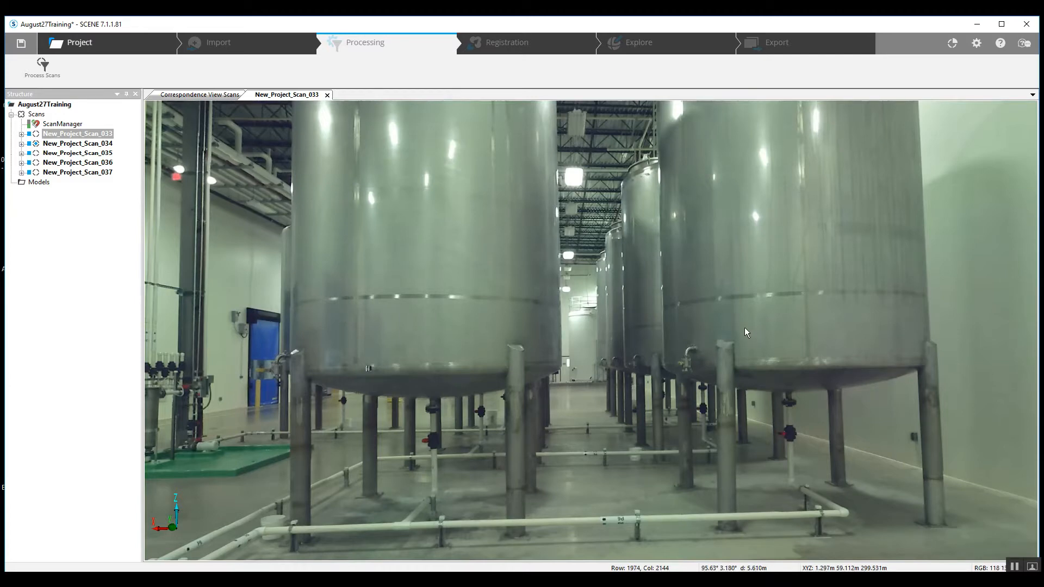
{"action": "mouse_move", "coordinate": [512, 233]}
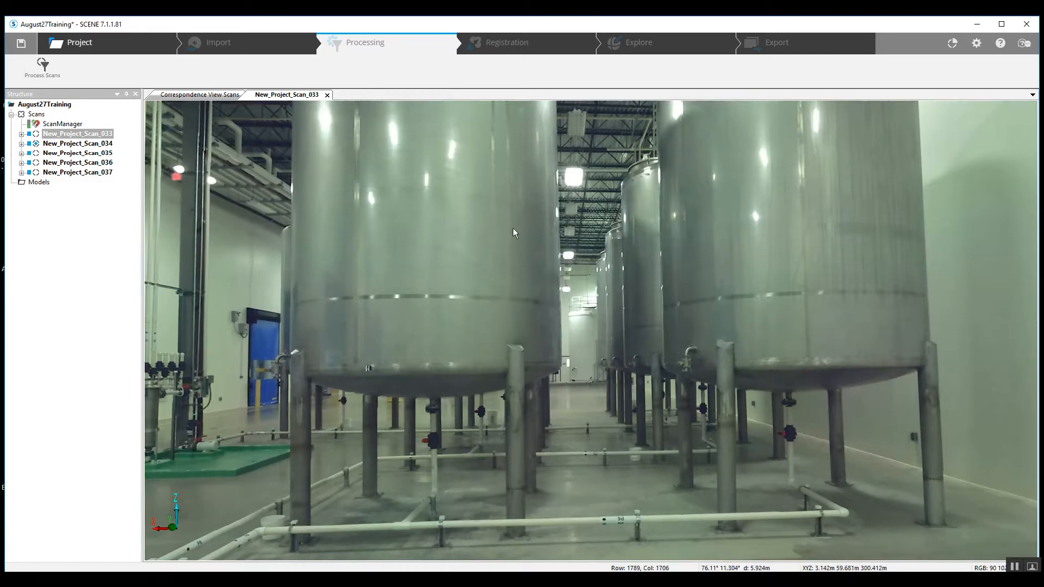
{"action": "left_click", "coordinate": [198, 93]}
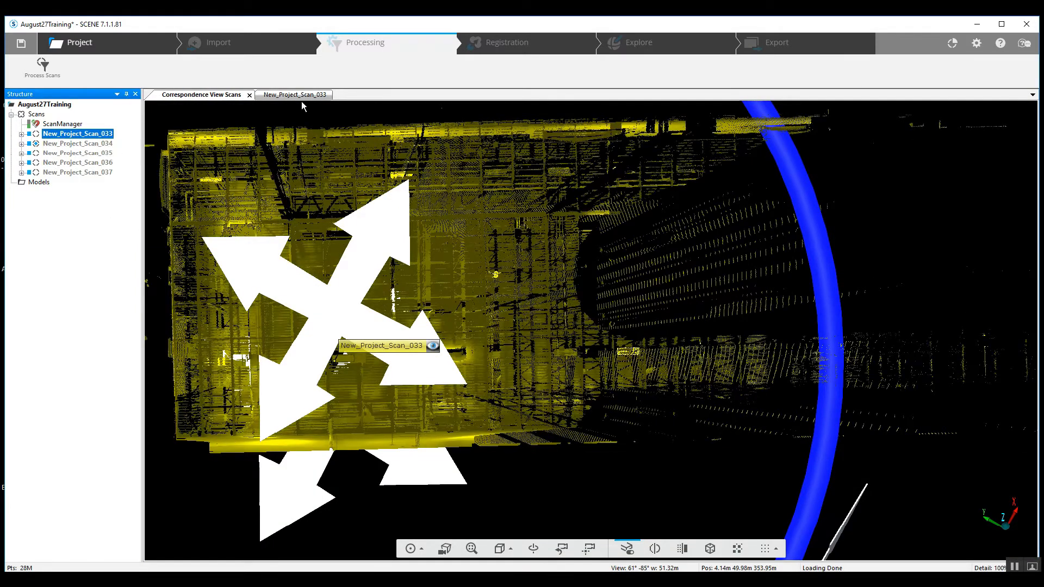
Open New_Project_Scan_034 in a quick view and look toward the floor piping and tanks
{"action": "right_click", "coordinate": [77, 144]}
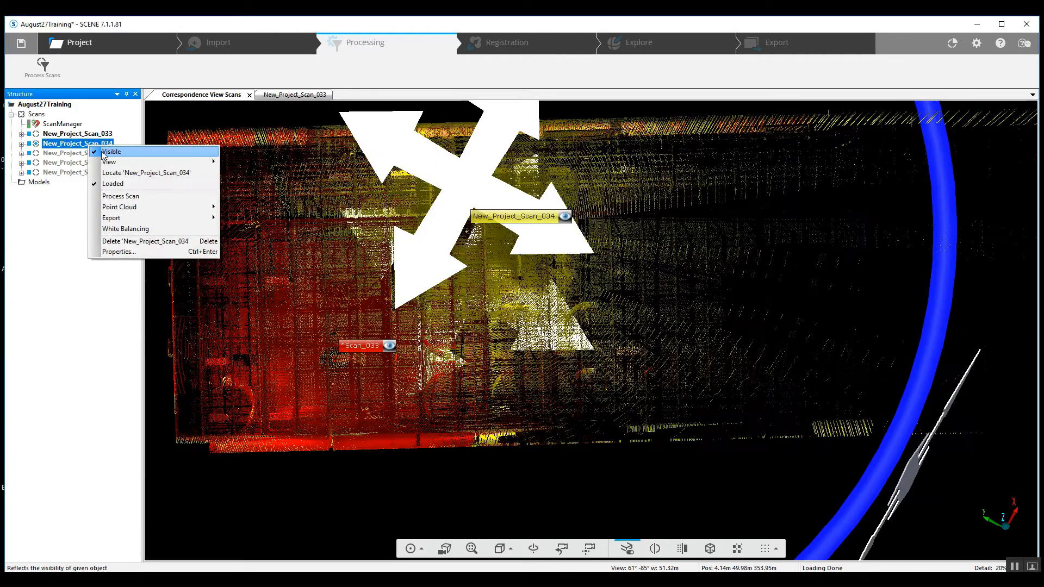
{"action": "left_click", "coordinate": [109, 162]}
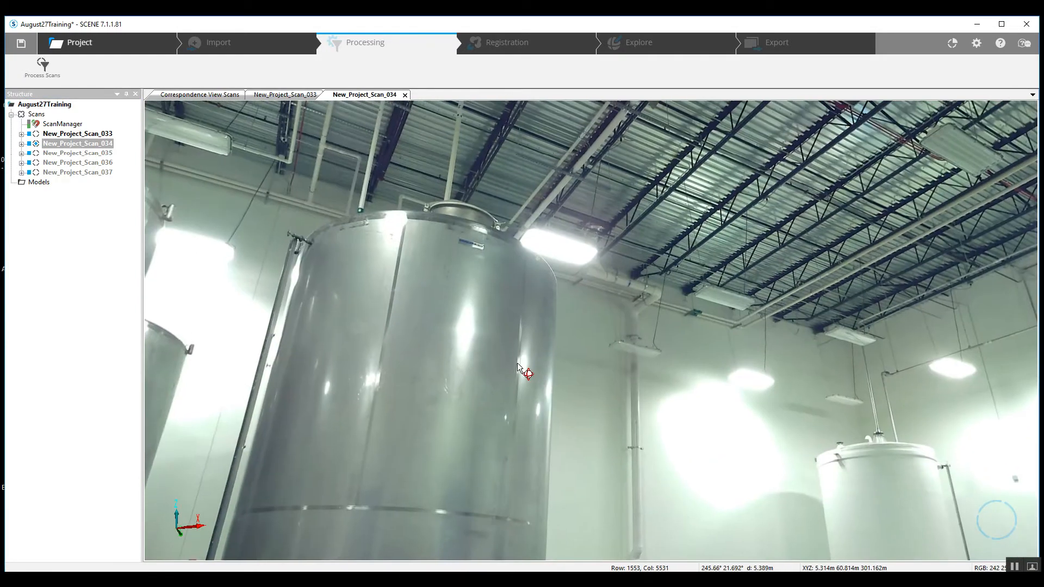
{"action": "left_click_drag", "start_coordinate": [526, 366], "coordinate": [696, 345]}
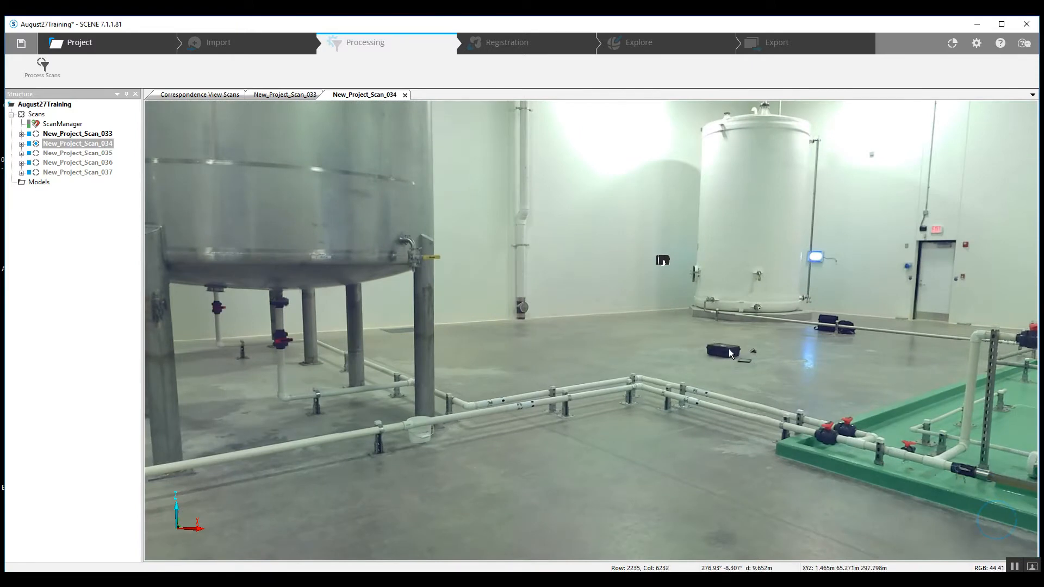
{"action": "mouse_move", "coordinate": [606, 344]}
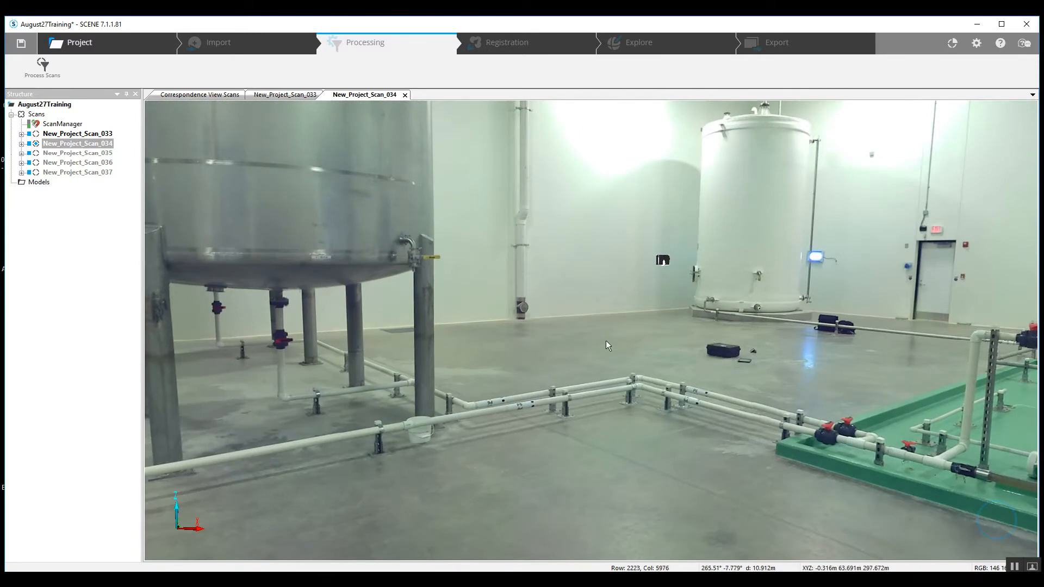
{"action": "left_click_drag", "start_coordinate": [605, 345], "coordinate": [838, 343]}
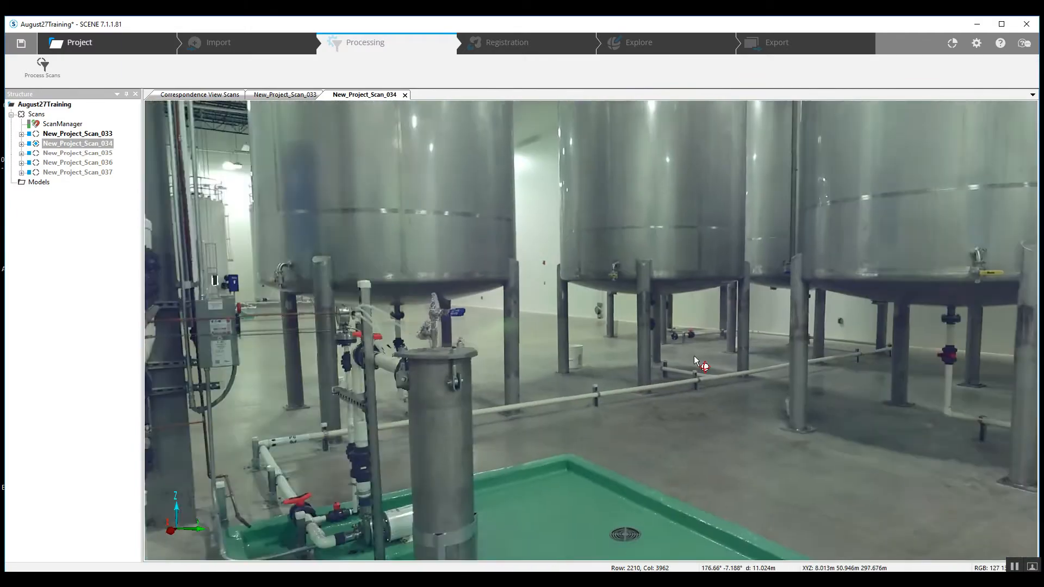
{"action": "left_click_drag", "start_coordinate": [695, 360], "coordinate": [559, 351]}
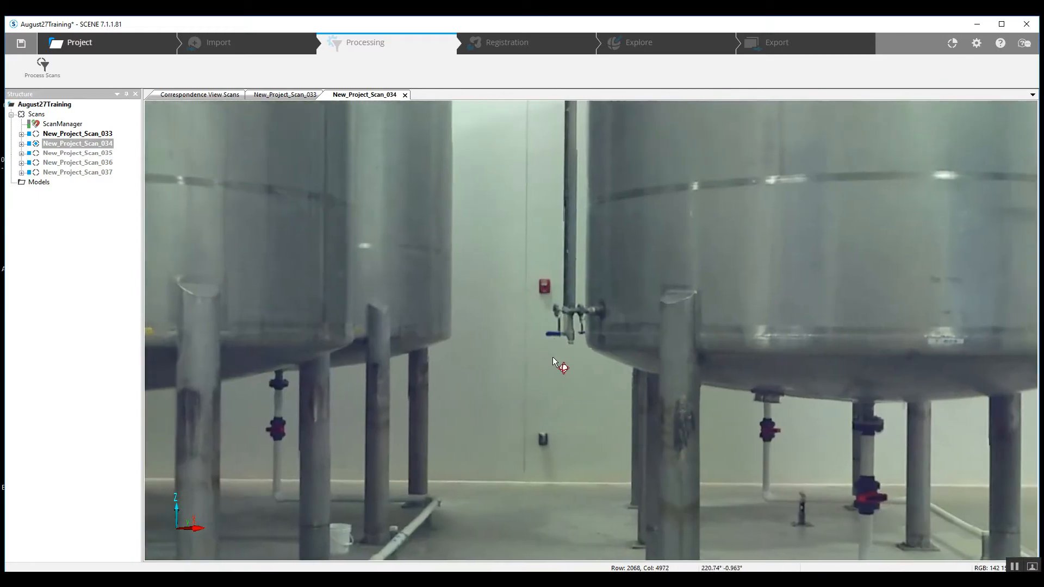
Continue surveying scan 034's tank group, their legs and the floor pipes
{"action": "left_click_drag", "start_coordinate": [559, 365], "coordinate": [580, 354]}
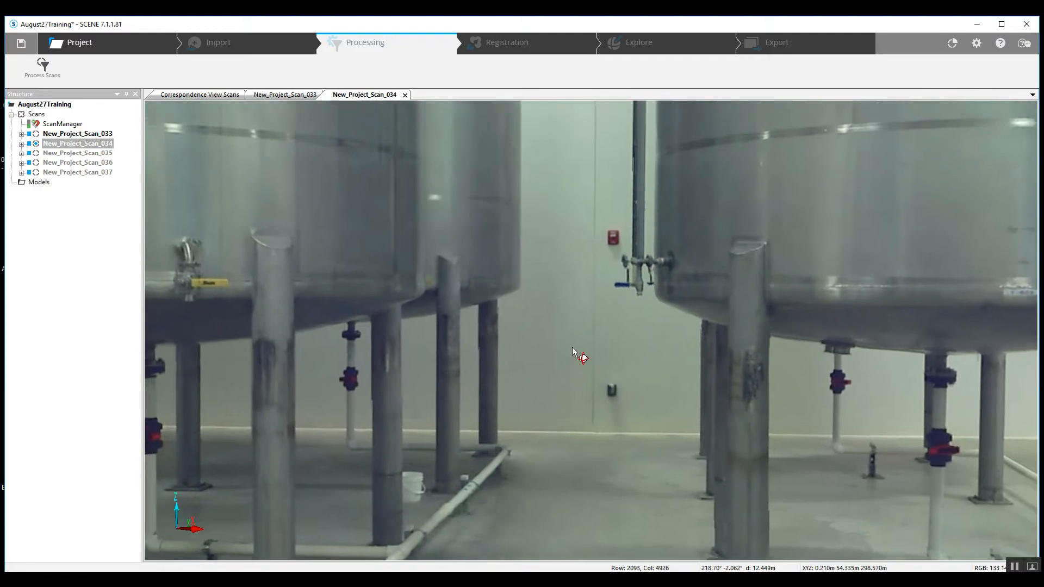
{"action": "left_click_drag", "start_coordinate": [579, 356], "coordinate": [714, 321]}
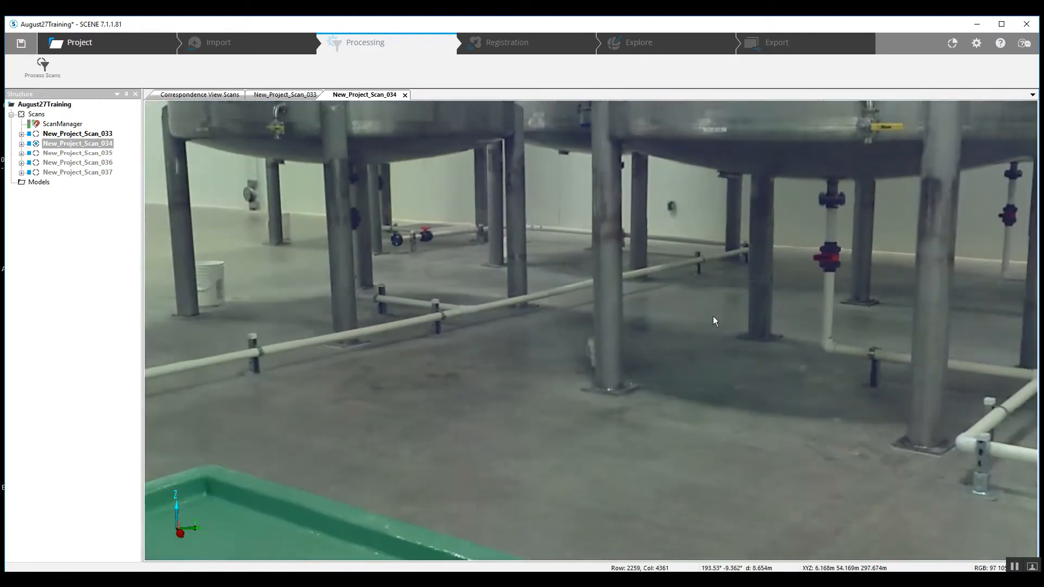
{"action": "left_click_drag", "start_coordinate": [714, 320], "coordinate": [687, 377]}
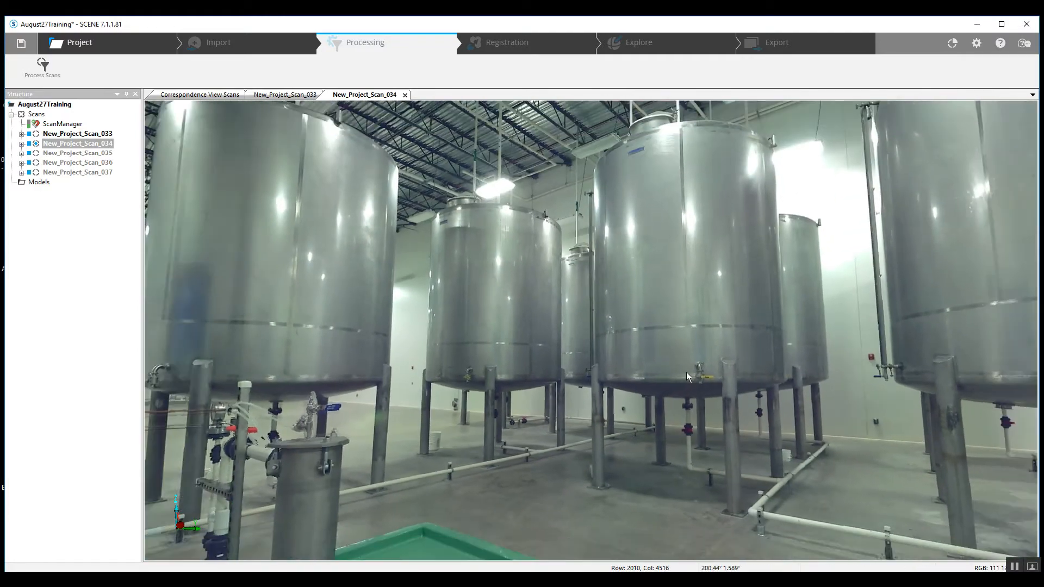
{"action": "left_click_drag", "start_coordinate": [687, 378], "coordinate": [365, 109]}
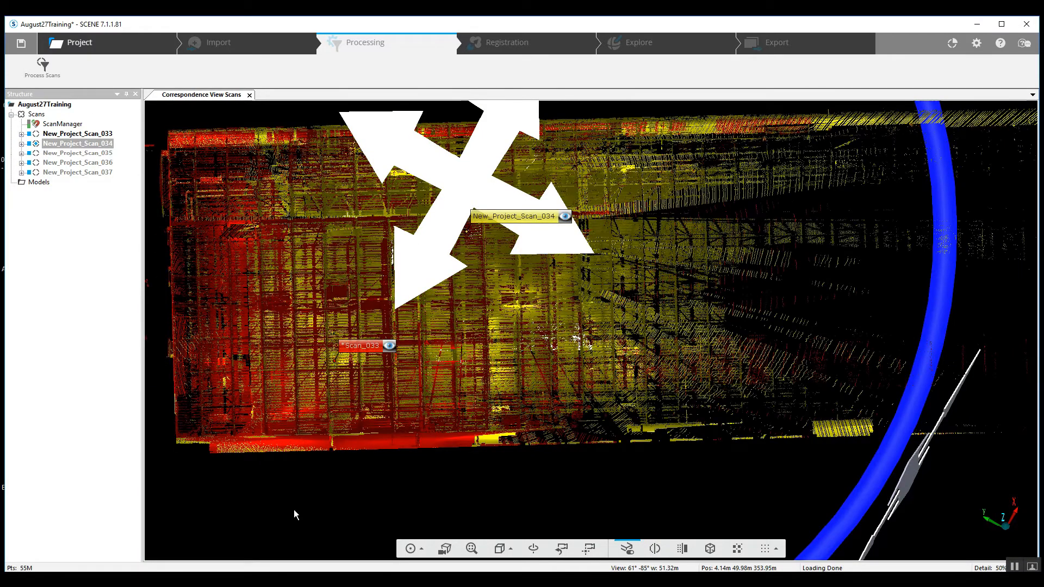
Make New_Project_Scan_035 visible and open it in its own quick view
{"action": "right_click", "coordinate": [78, 152]}
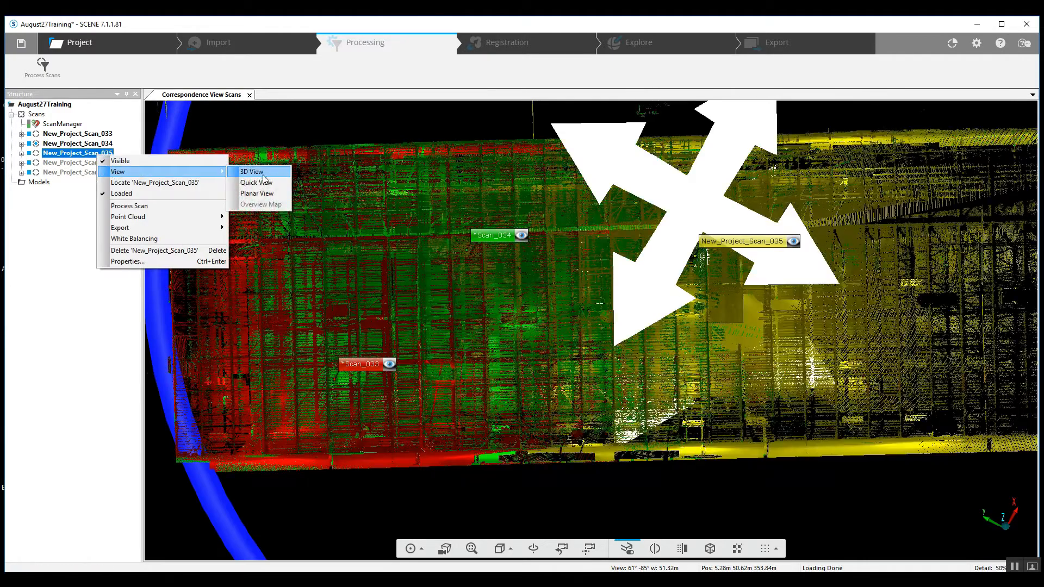
{"action": "left_click", "coordinate": [250, 171]}
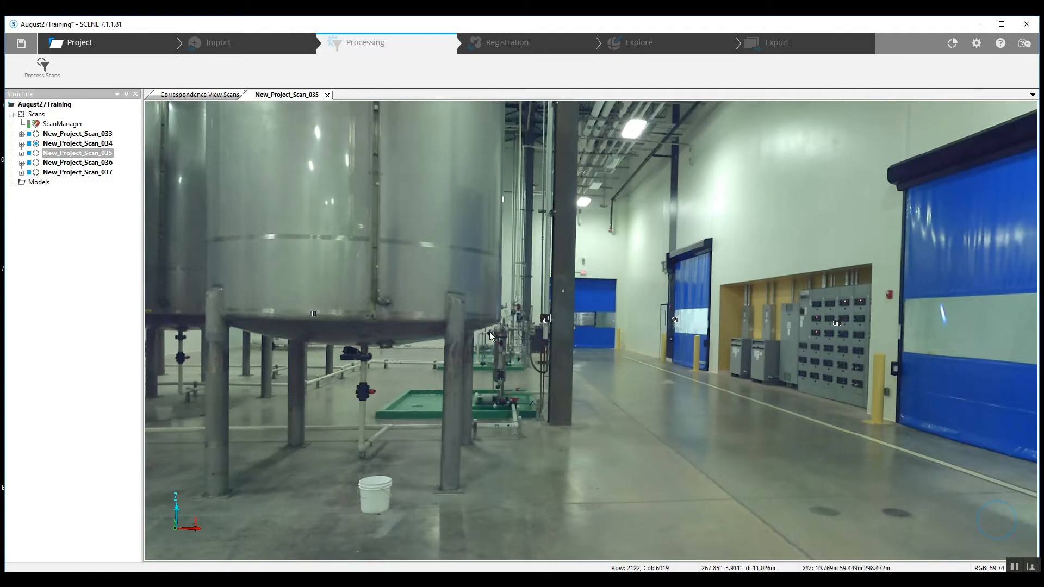
Look around scan 035's steel tanks, buckets and open hall, then return to the correspondence view
{"action": "left_click_drag", "start_coordinate": [490, 336], "coordinate": [499, 402]}
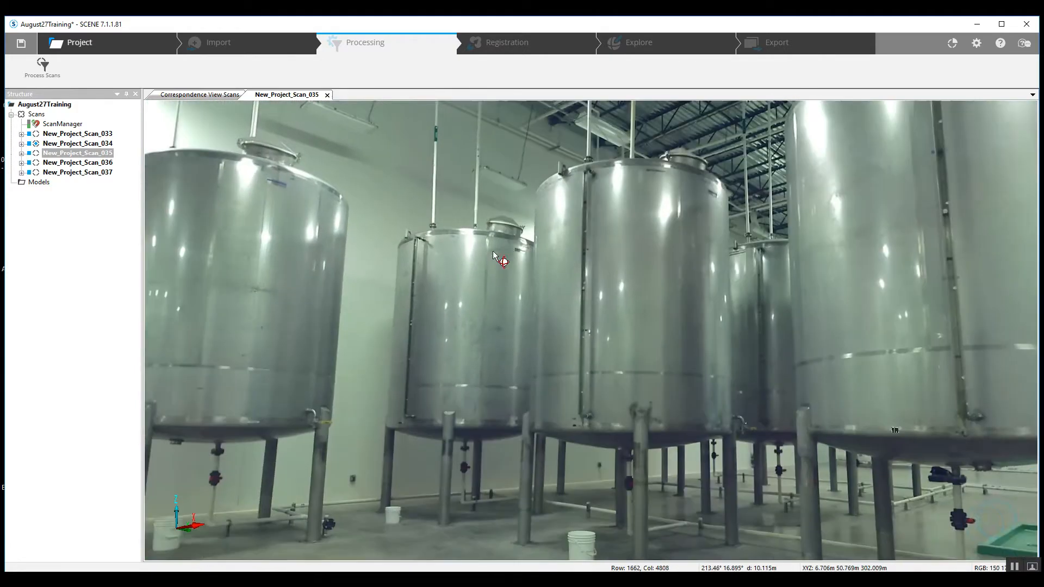
{"action": "left_click_drag", "start_coordinate": [502, 259], "coordinate": [306, 218]}
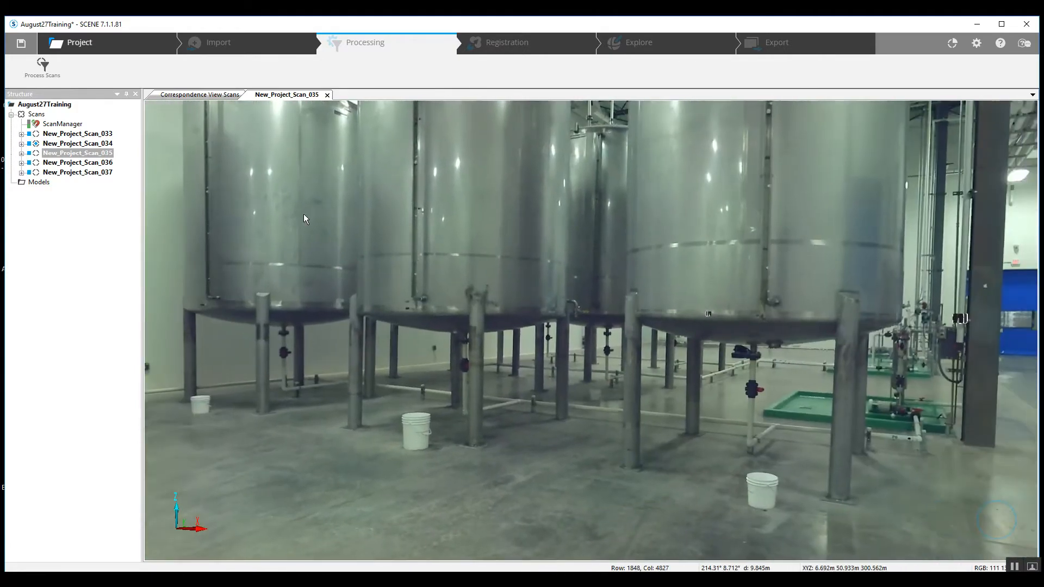
{"action": "left_click_drag", "start_coordinate": [304, 218], "coordinate": [512, 212]}
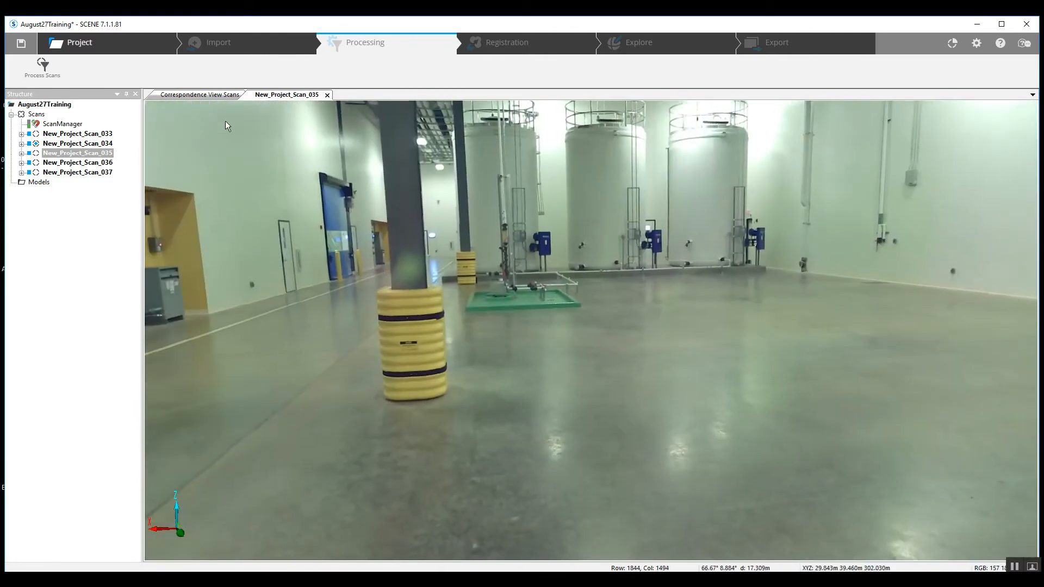
{"action": "left_click", "coordinate": [197, 95]}
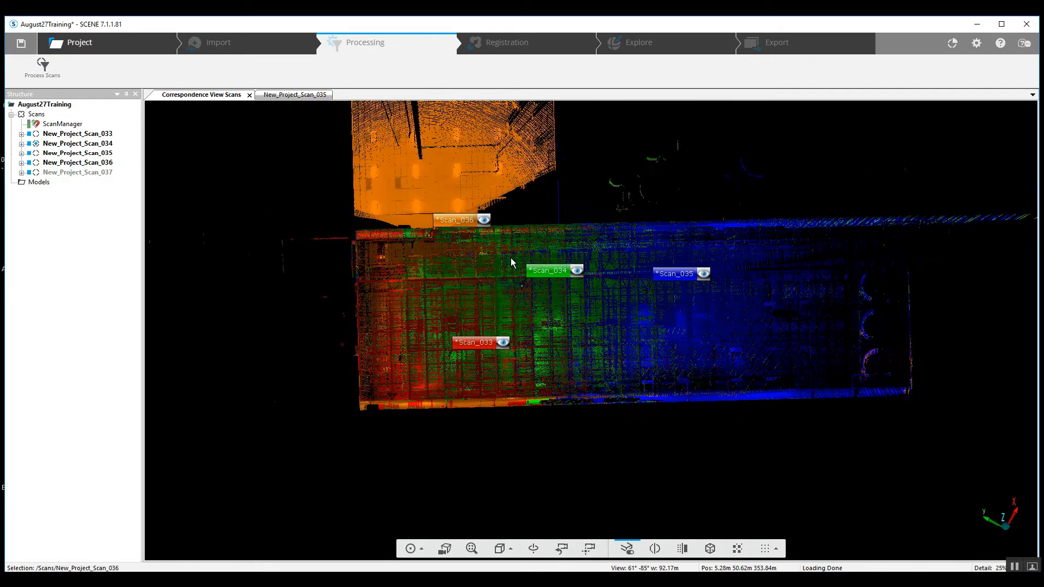
{"action": "left_click", "coordinate": [287, 95]}
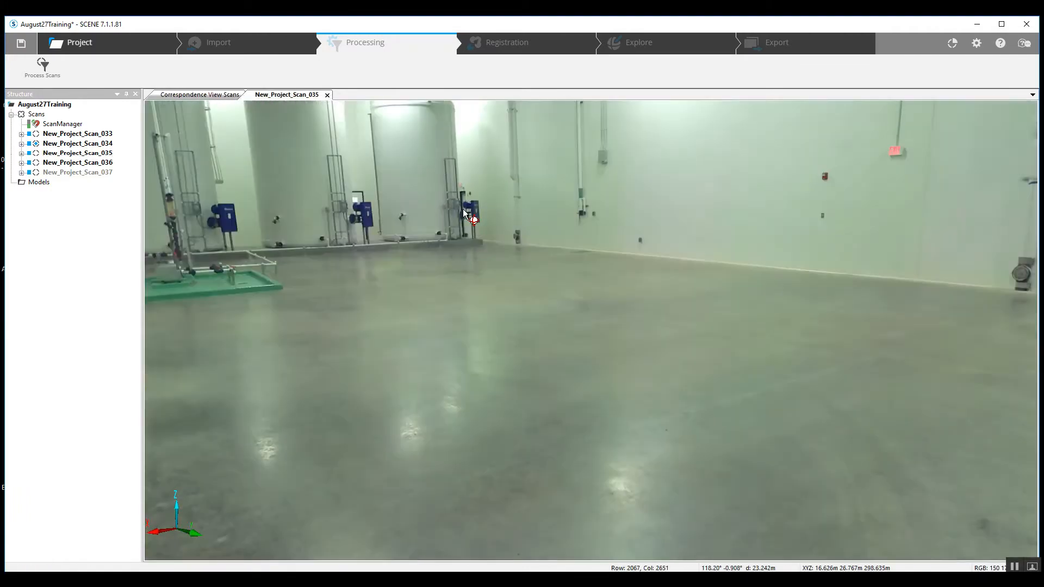
{"action": "left_click_drag", "start_coordinate": [466, 213], "coordinate": [492, 276]}
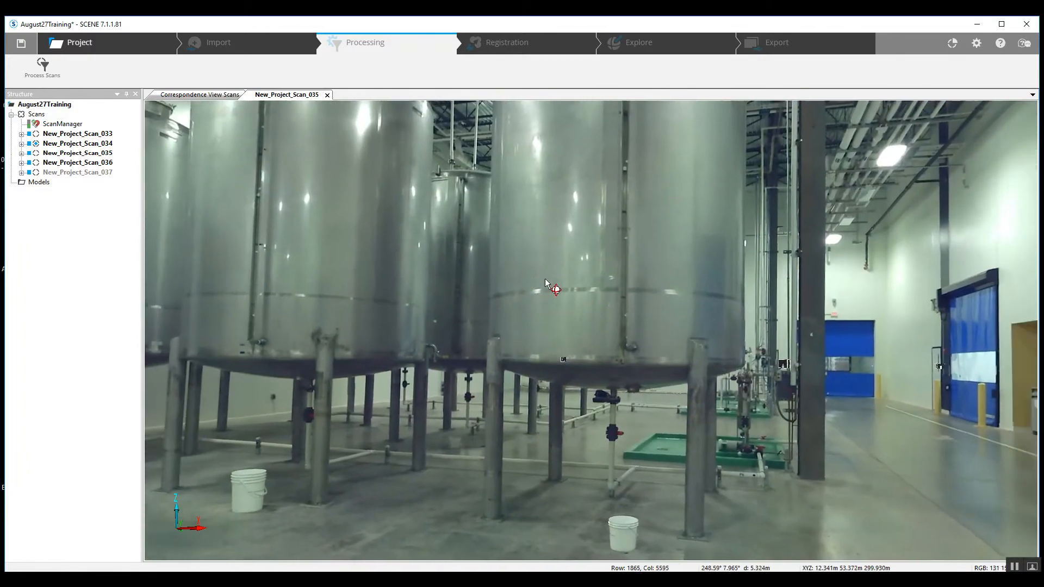
{"action": "left_click_drag", "start_coordinate": [552, 285], "coordinate": [669, 283]}
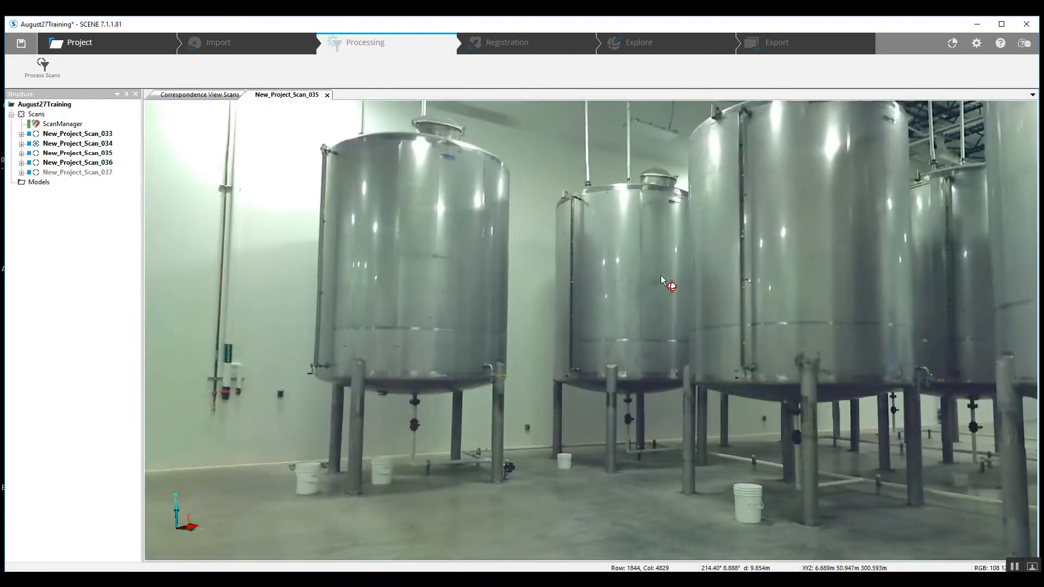
{"action": "left_click_drag", "start_coordinate": [665, 283], "coordinate": [705, 313]}
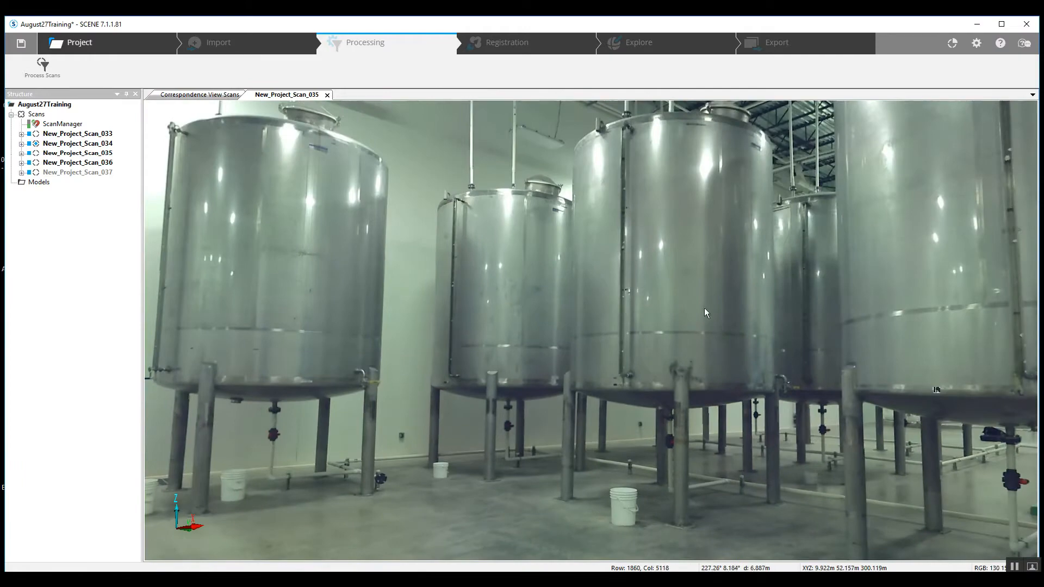
{"action": "left_click_drag", "start_coordinate": [706, 313], "coordinate": [936, 285]}
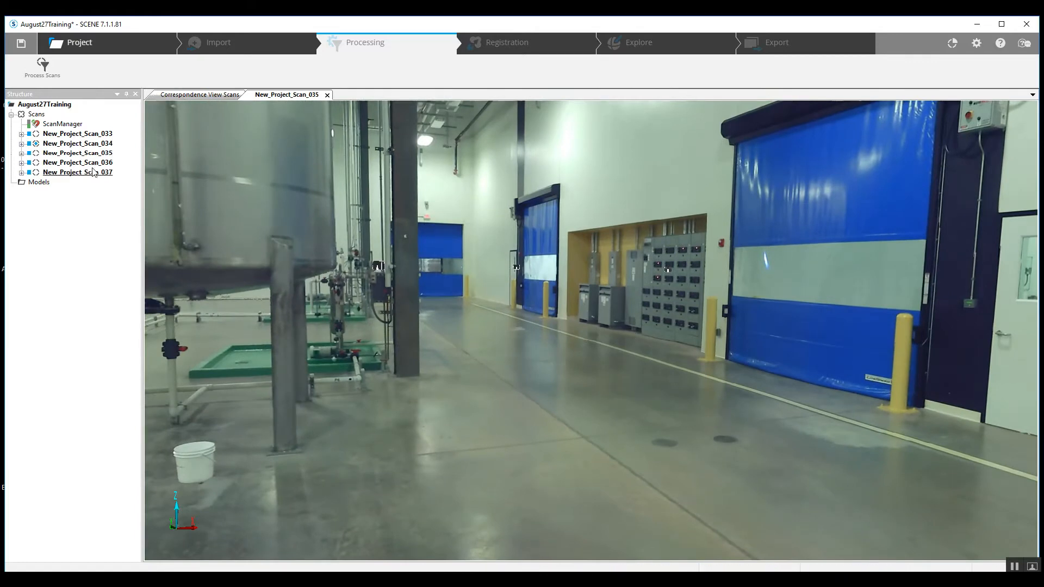
Open New_Project_Scan_036 in a quick view and look across the tank room, piping and doorway
{"action": "right_click", "coordinate": [79, 162]}
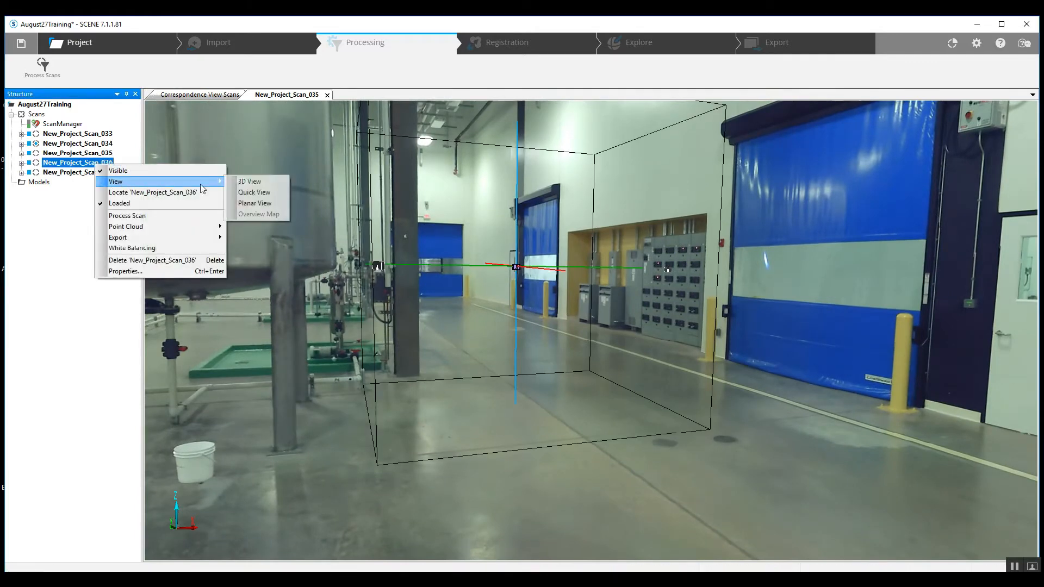
{"action": "left_click", "coordinate": [258, 182]}
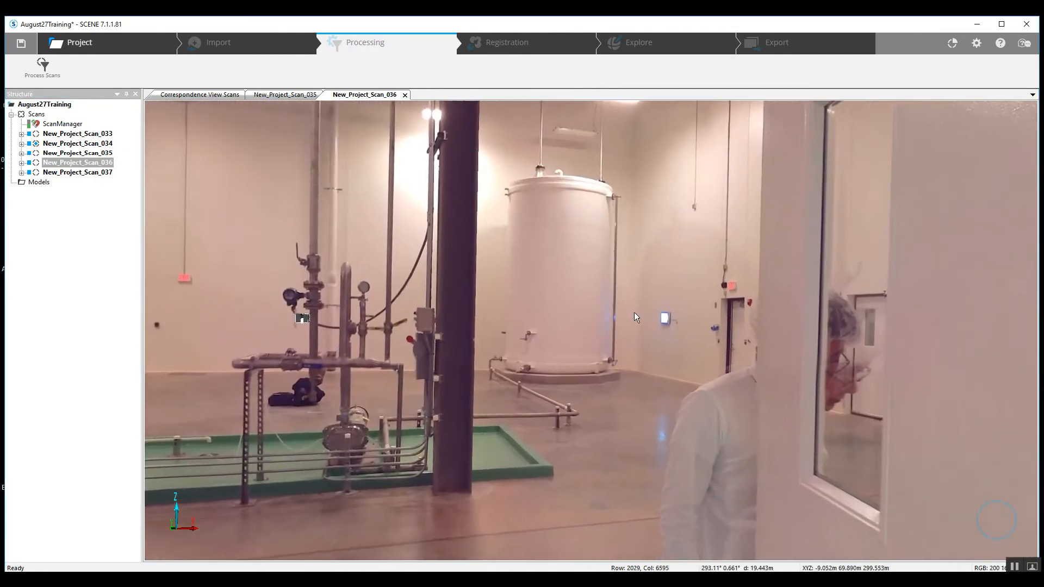
{"action": "left_click_drag", "start_coordinate": [633, 316], "coordinate": [588, 399]}
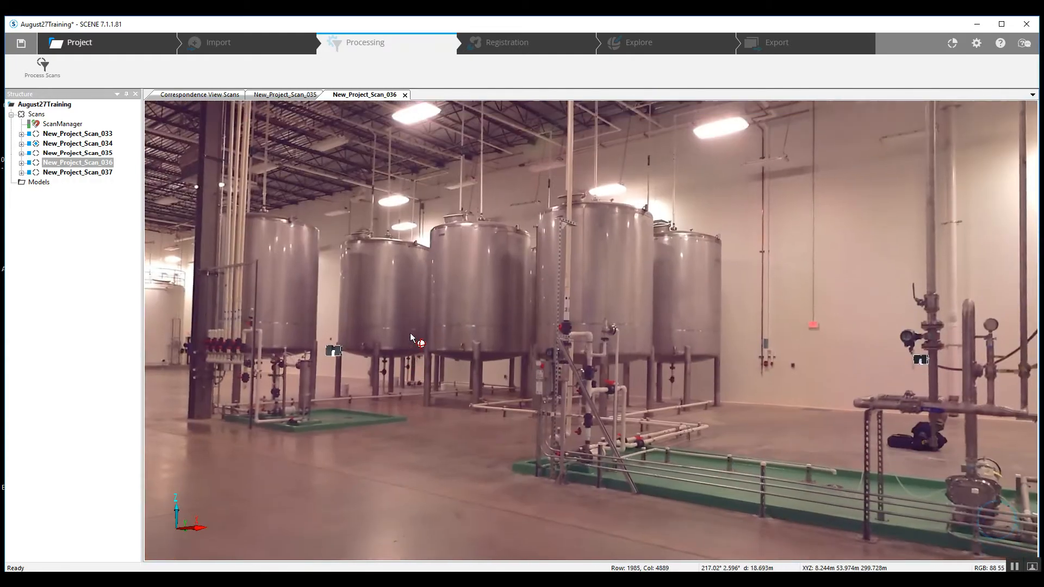
{"action": "left_click_drag", "start_coordinate": [411, 337], "coordinate": [642, 352]}
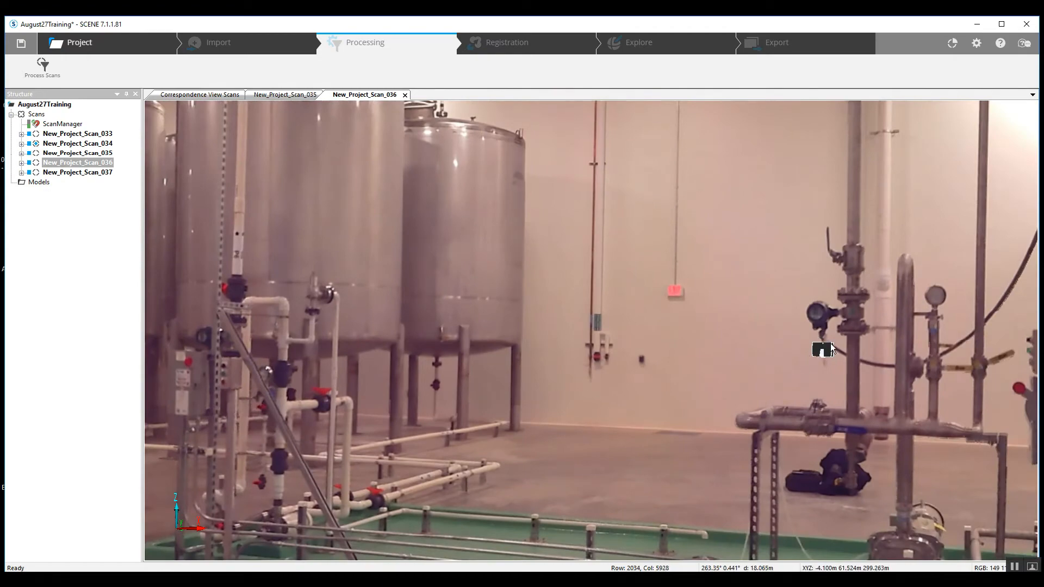
{"action": "left_click_drag", "start_coordinate": [830, 349], "coordinate": [660, 351]}
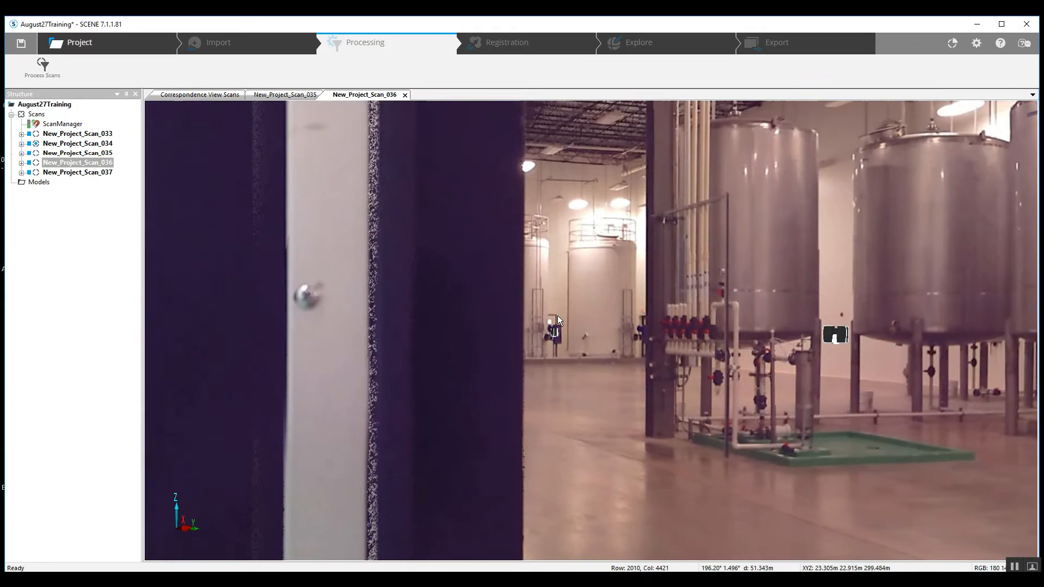
{"action": "left_click_drag", "start_coordinate": [557, 320], "coordinate": [539, 356]}
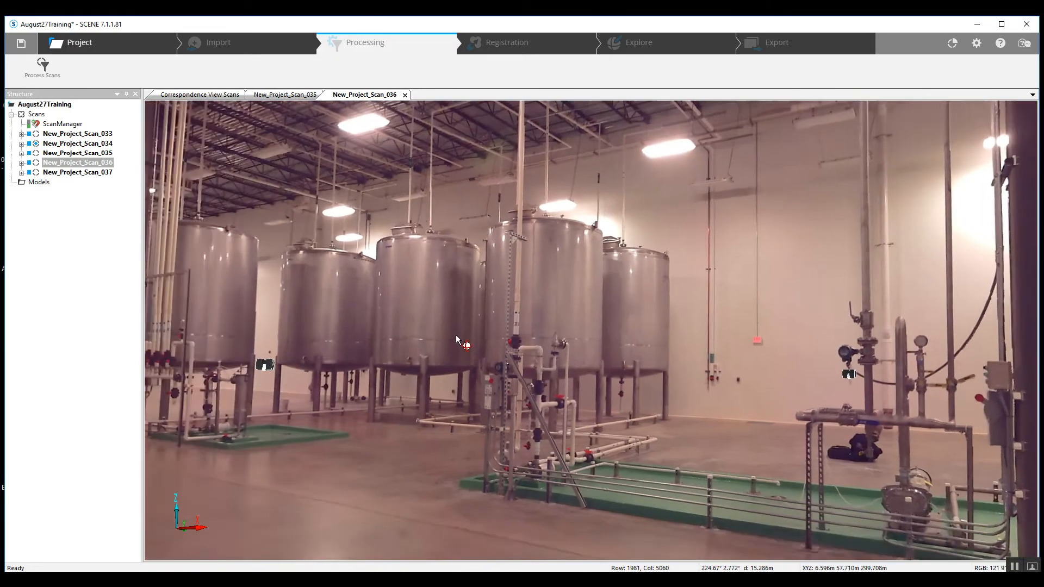
Survey scan 036's door, ceiling, green floor and the production floor with workers and ladder
{"action": "left_click_drag", "start_coordinate": [455, 341], "coordinate": [579, 492]}
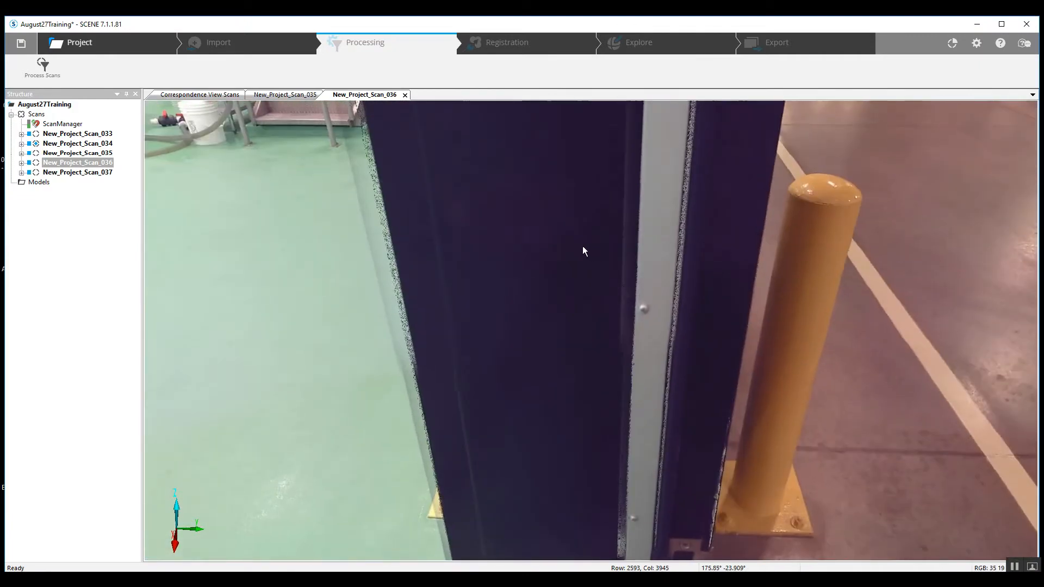
{"action": "left_click_drag", "start_coordinate": [583, 252], "coordinate": [601, 351]}
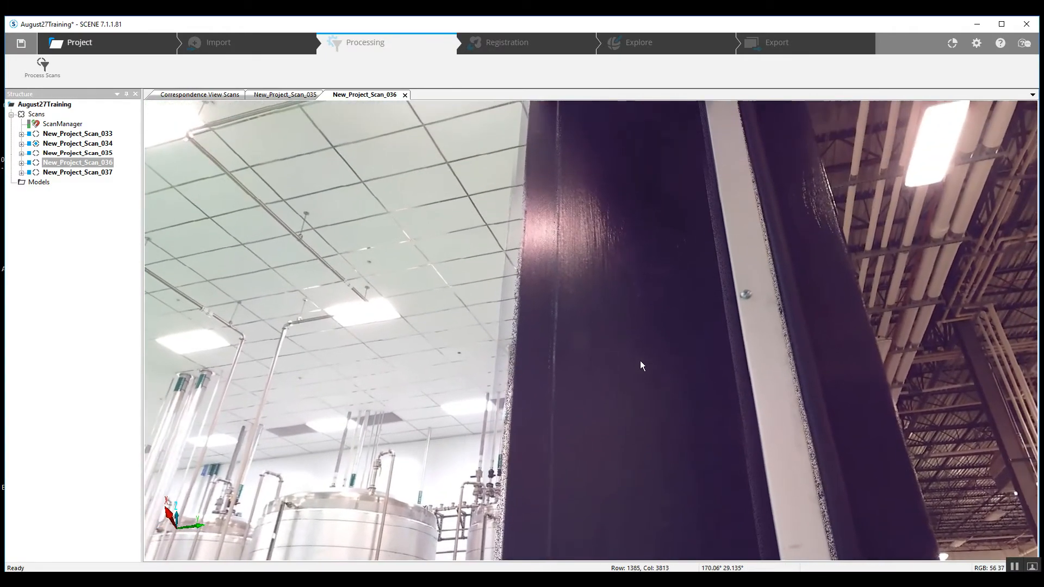
{"action": "left_click_drag", "start_coordinate": [642, 365], "coordinate": [463, 229]}
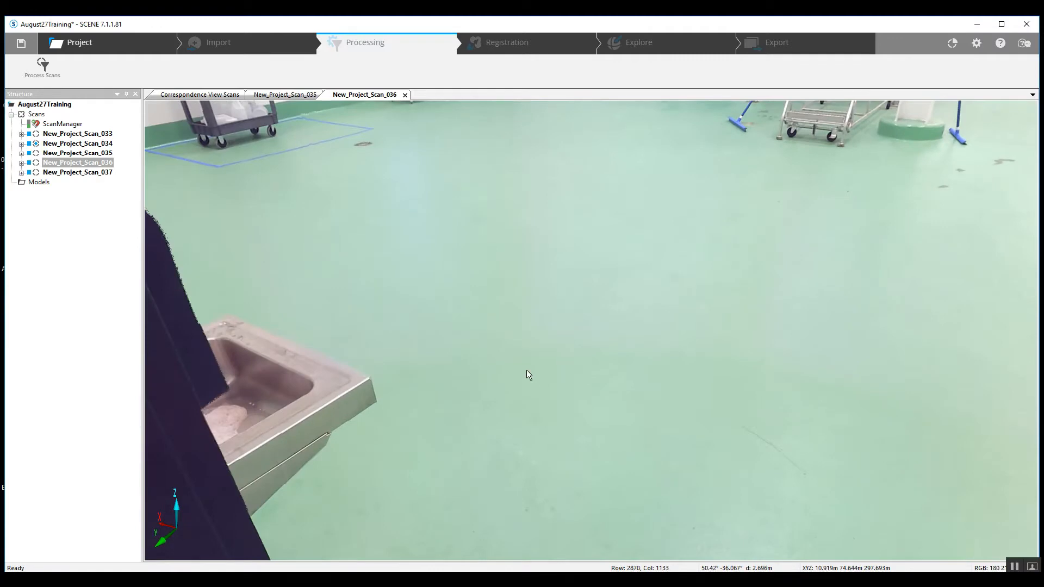
{"action": "left_click_drag", "start_coordinate": [529, 375], "coordinate": [718, 318]}
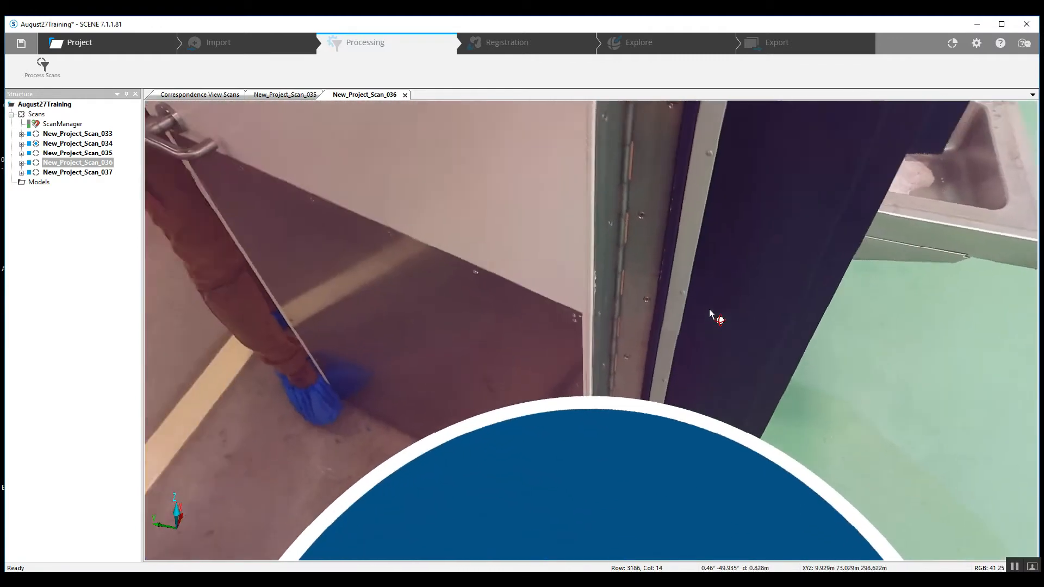
{"action": "left_click_drag", "start_coordinate": [712, 314], "coordinate": [502, 344]}
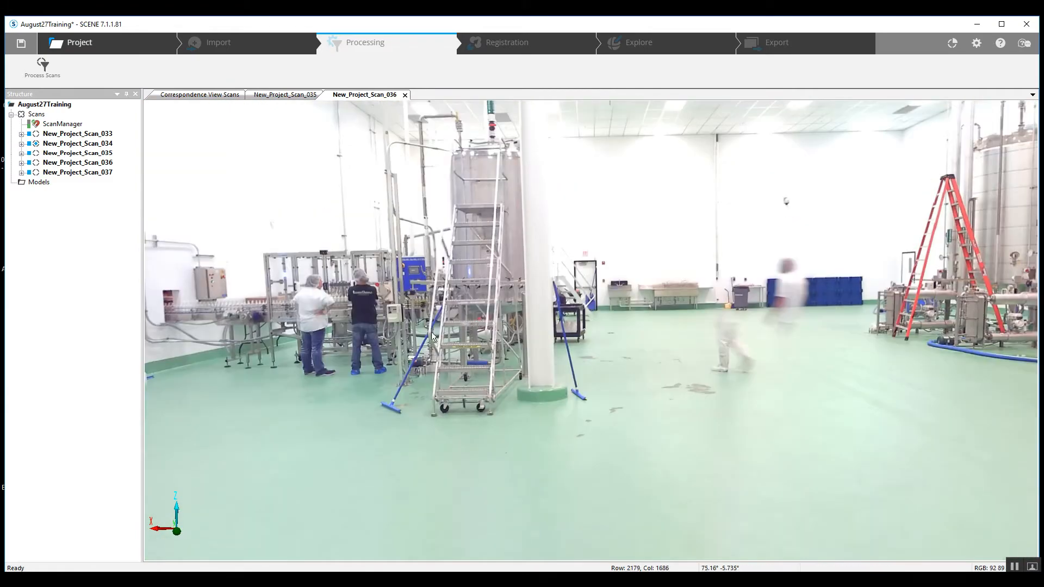
{"action": "mouse_move", "coordinate": [765, 357]}
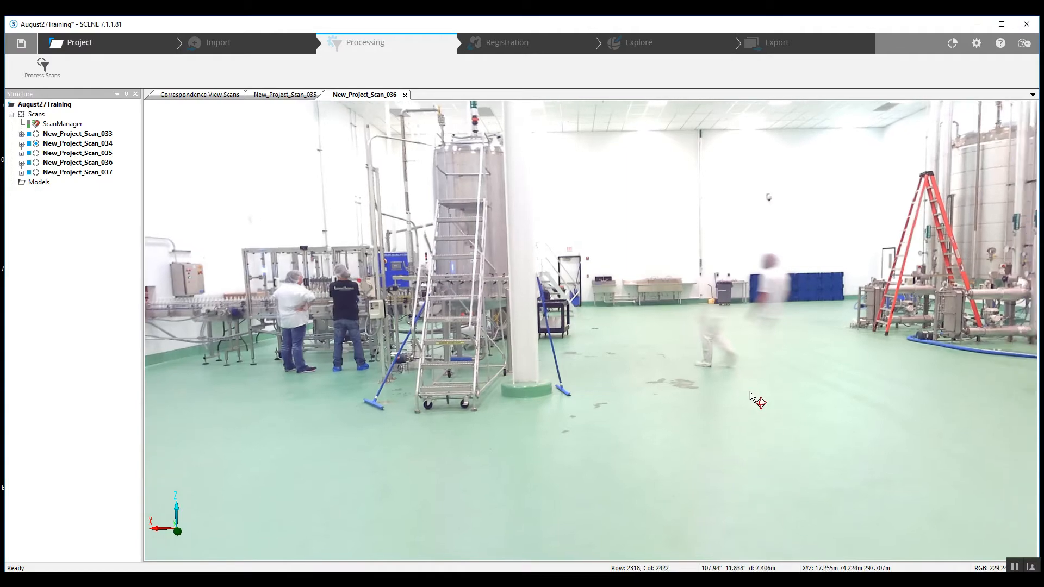
{"action": "left_click_drag", "start_coordinate": [752, 399], "coordinate": [693, 420]}
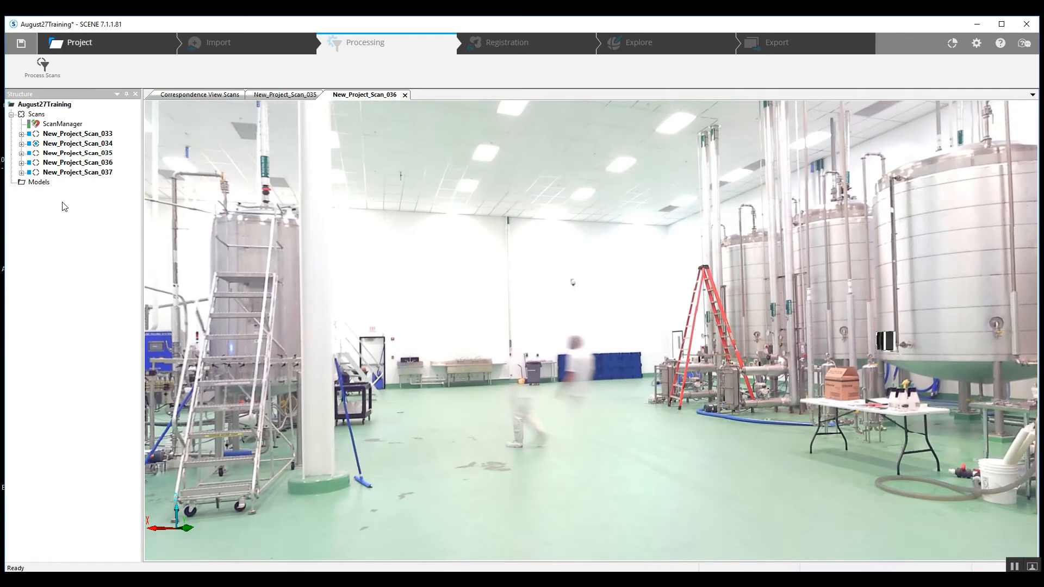
View New_Project_Scan_037 alone in a quick view, looking across the tall tanks and stairs, then return to the correspondence view
{"action": "right_click", "coordinate": [77, 172]}
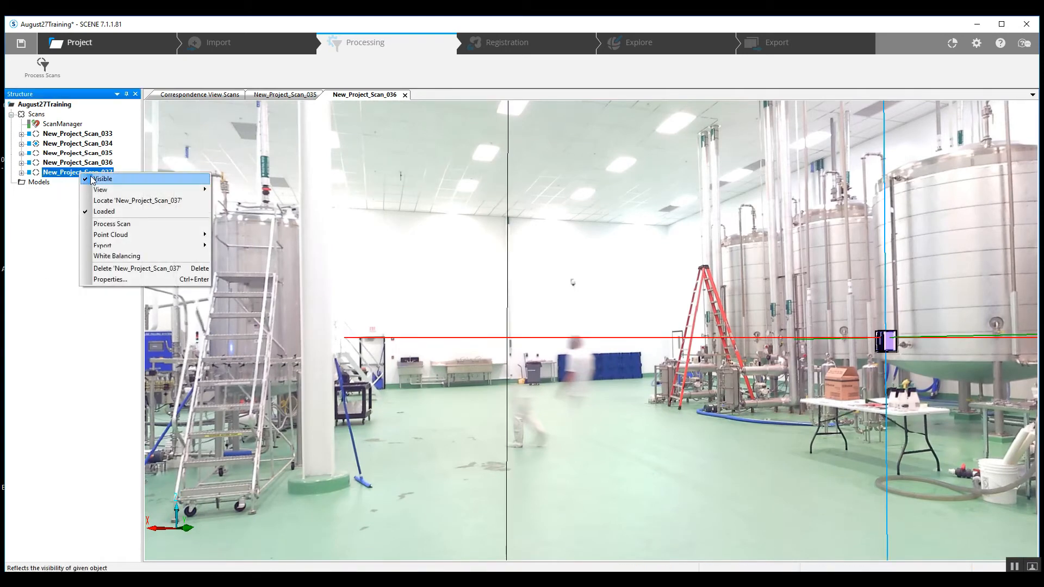
{"action": "mouse_move", "coordinate": [101, 189]}
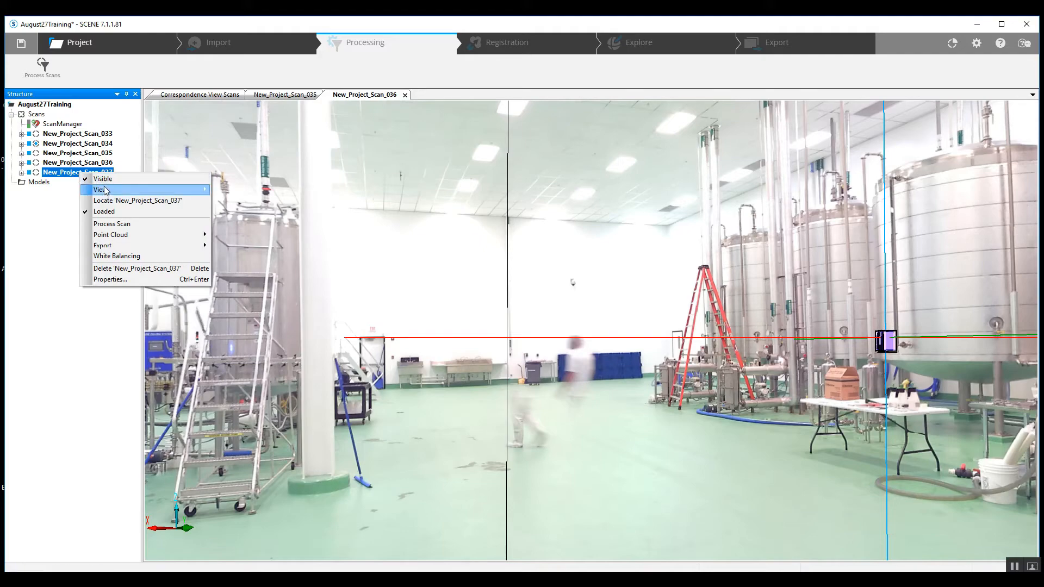
{"action": "mouse_move", "coordinate": [100, 189]}
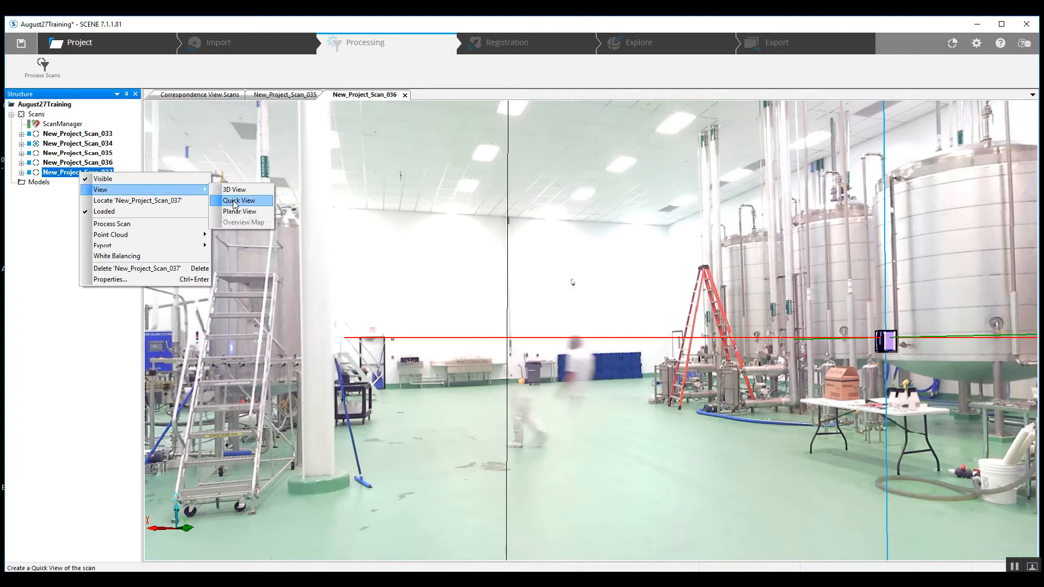
{"action": "left_click", "coordinate": [238, 200]}
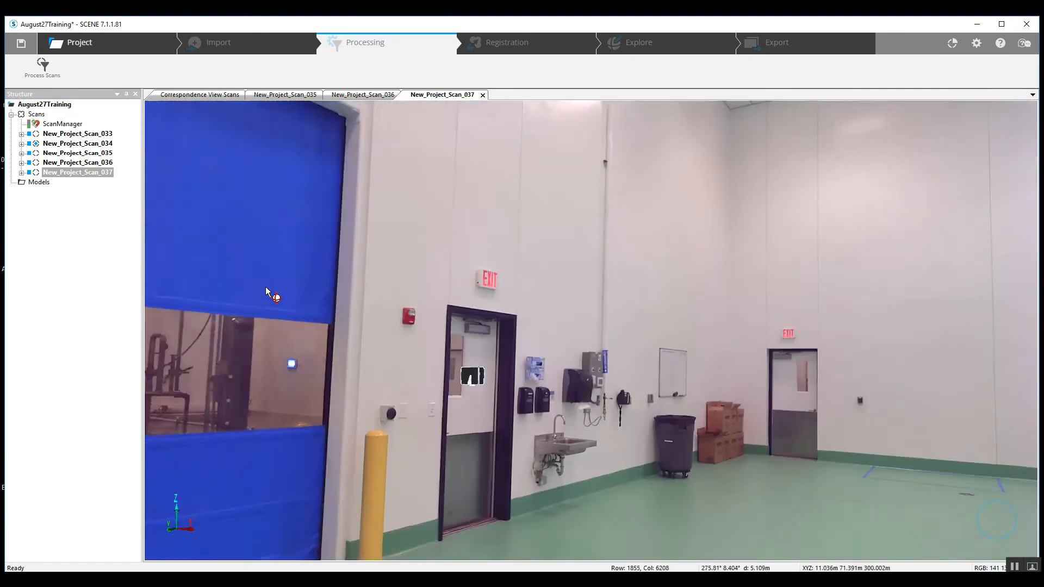
{"action": "left_click_drag", "start_coordinate": [267, 292], "coordinate": [466, 316]}
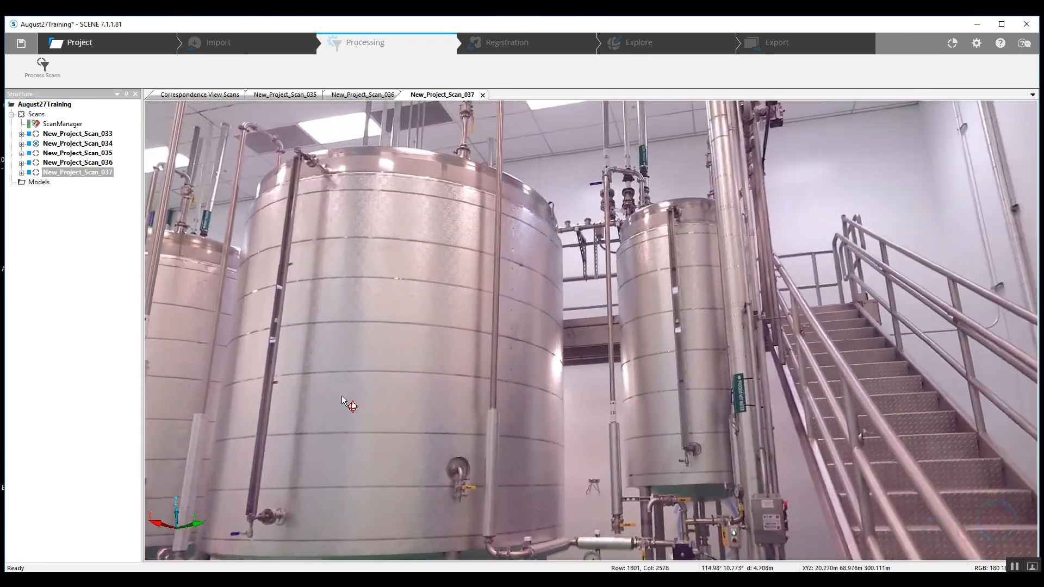
{"action": "left_click_drag", "start_coordinate": [348, 406], "coordinate": [273, 222]}
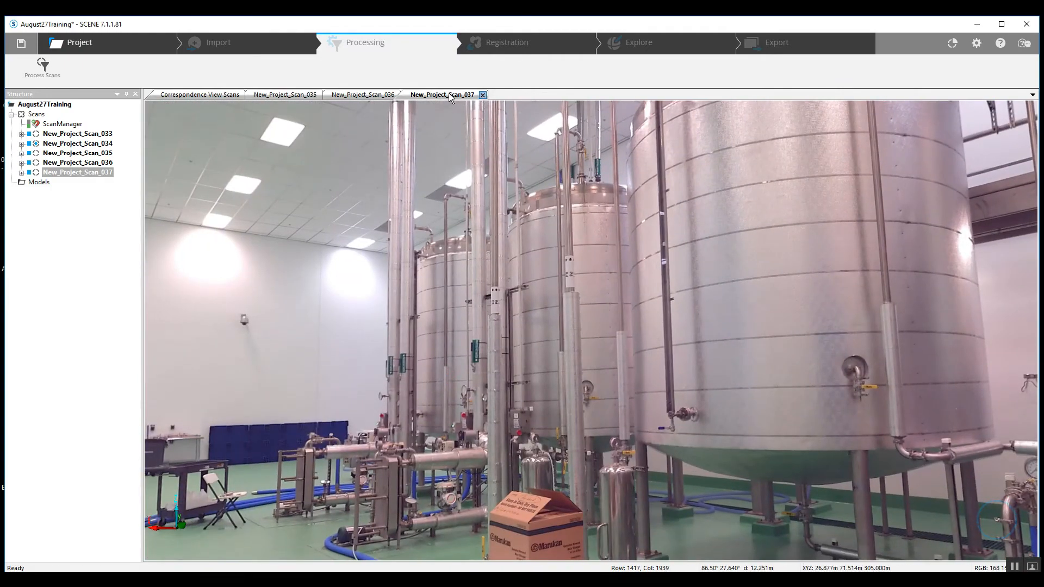
{"action": "left_click", "coordinate": [481, 94]}
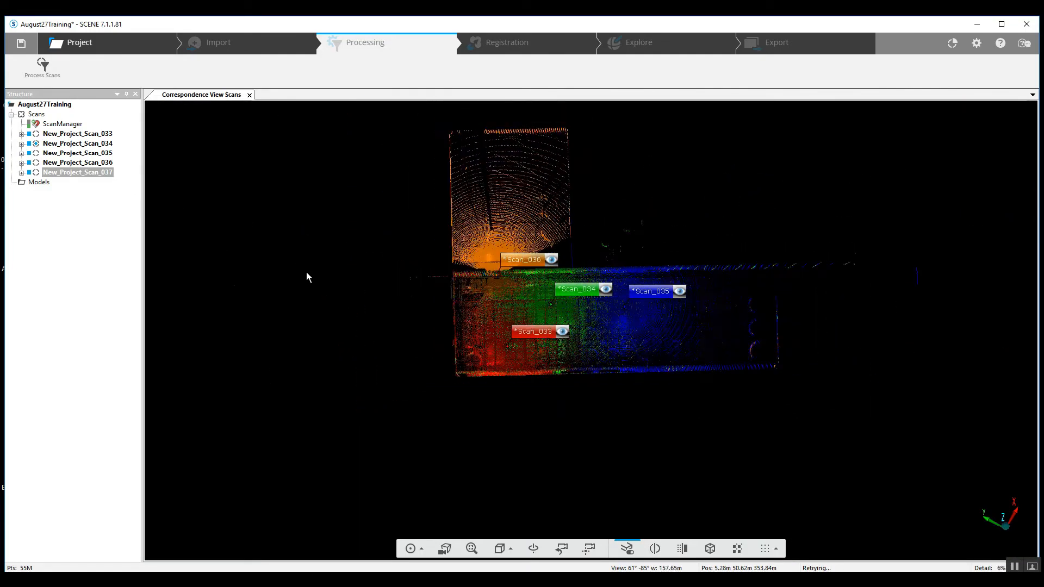
Make New_Project_Scan_037 visible so all five scans 033–037 appear in the correspondence view
{"action": "right_click", "coordinate": [78, 172]}
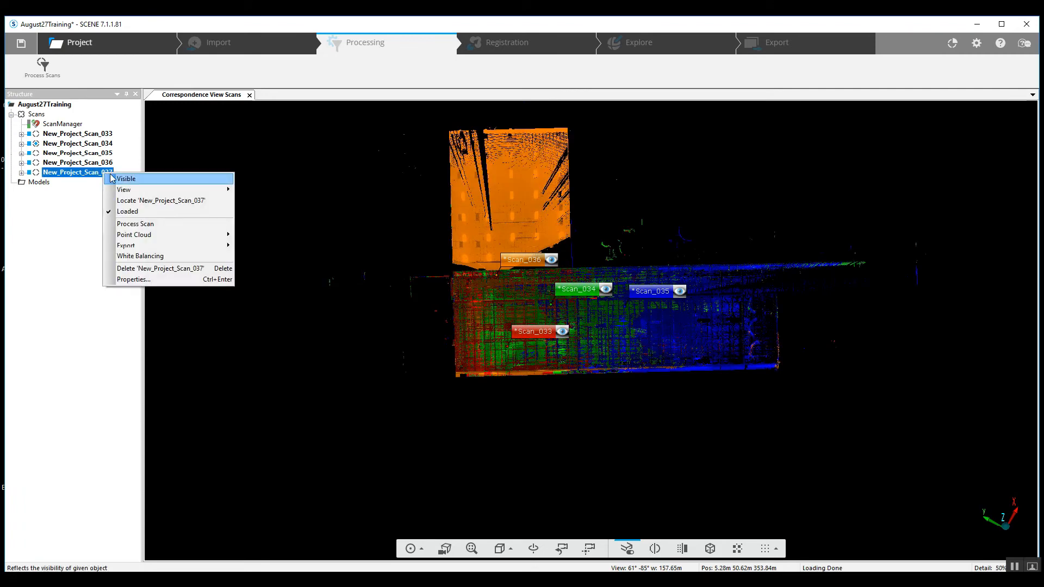
{"action": "left_click", "coordinate": [126, 179]}
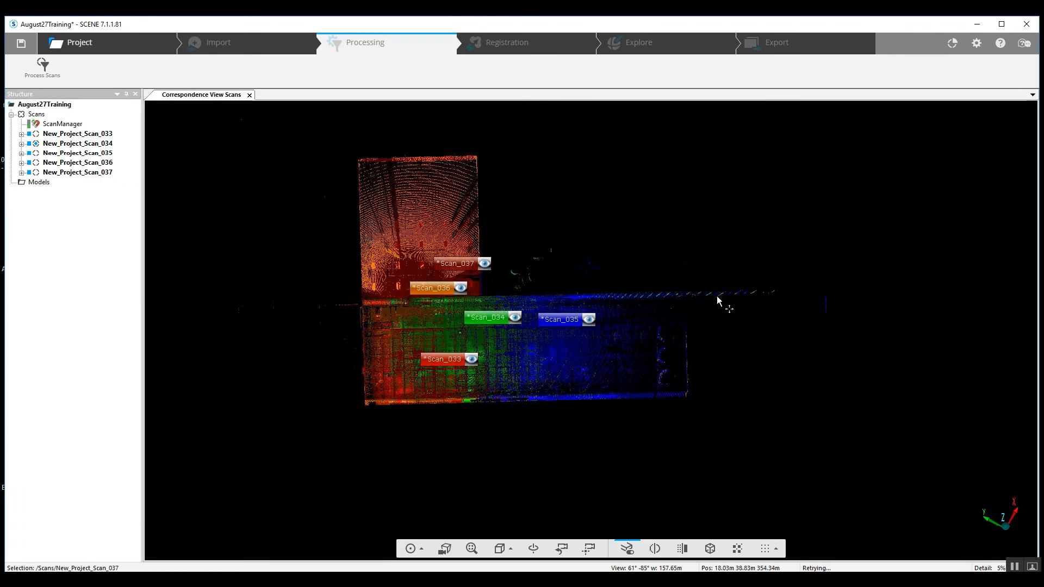